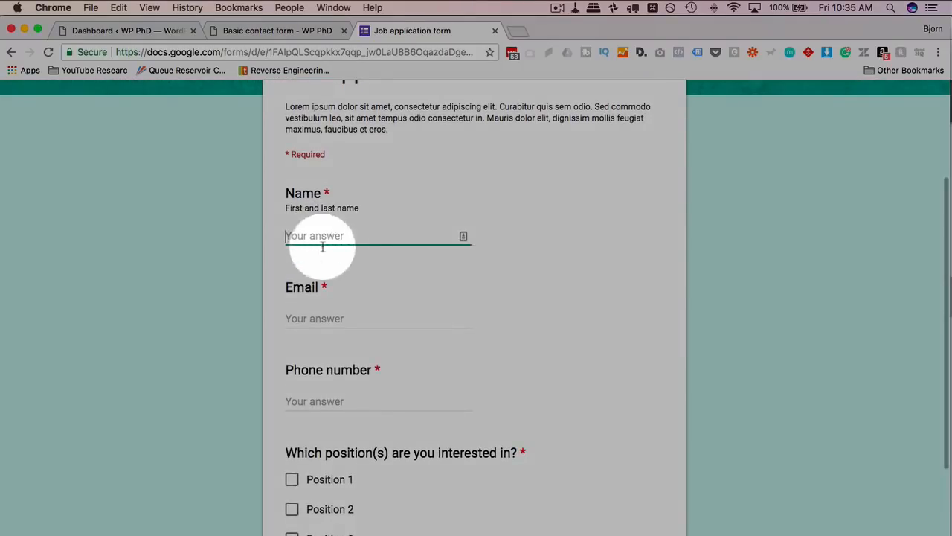
Tick Positions 1, 2 and 3 to trigger the 'Must select at most 2 options' warning
scroll("down", 3)
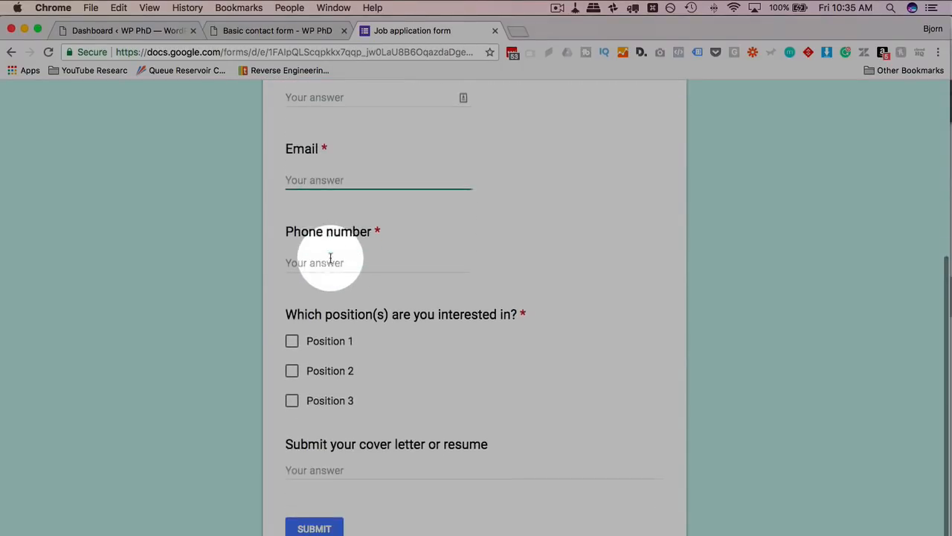
left_click(292, 273)
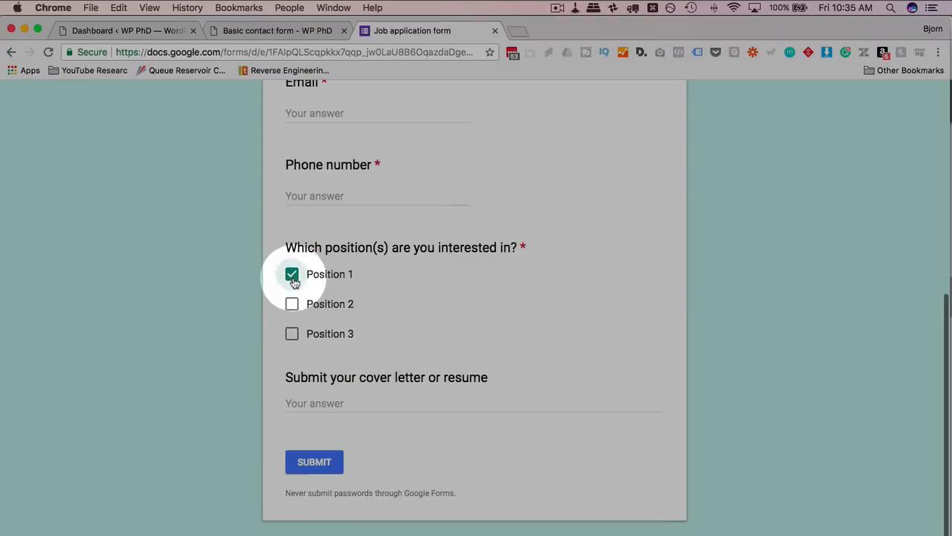
left_click(292, 333)
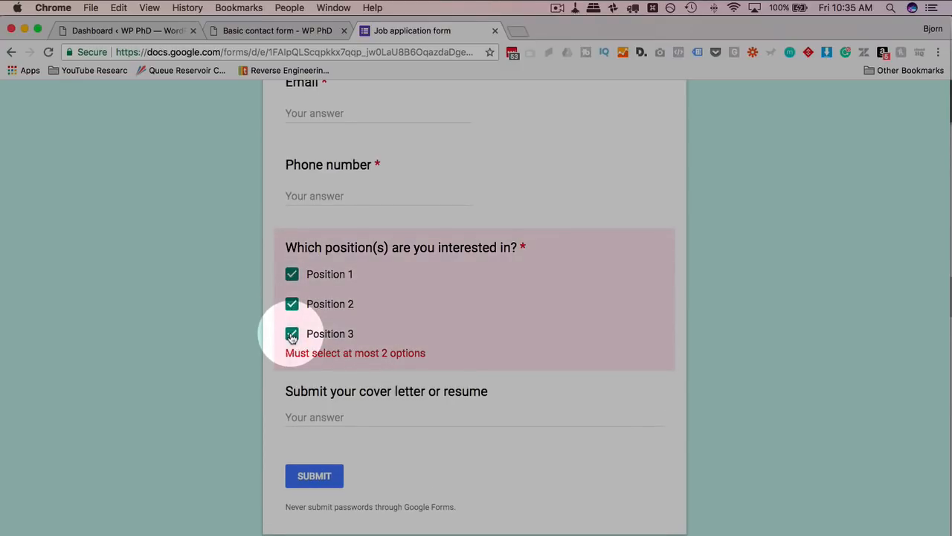
left_click(350, 417)
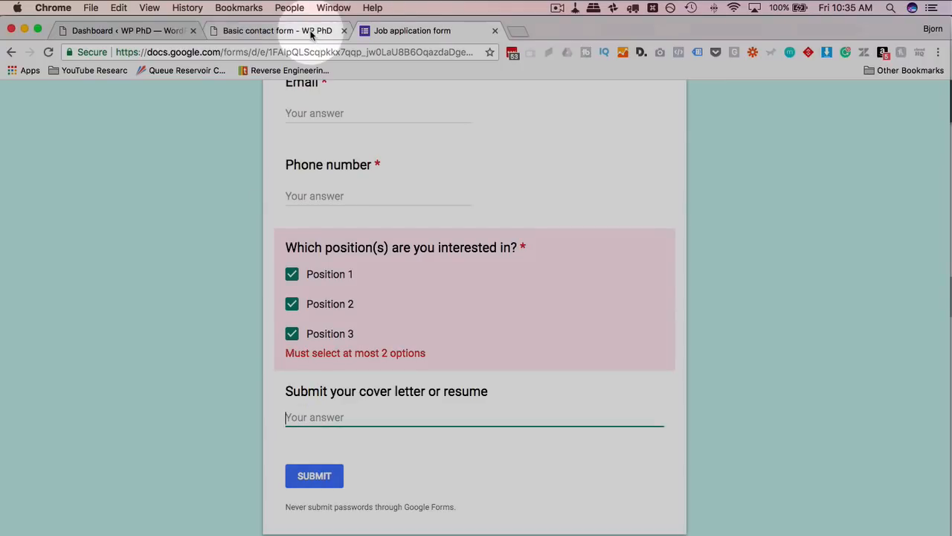
left_click(276, 31)
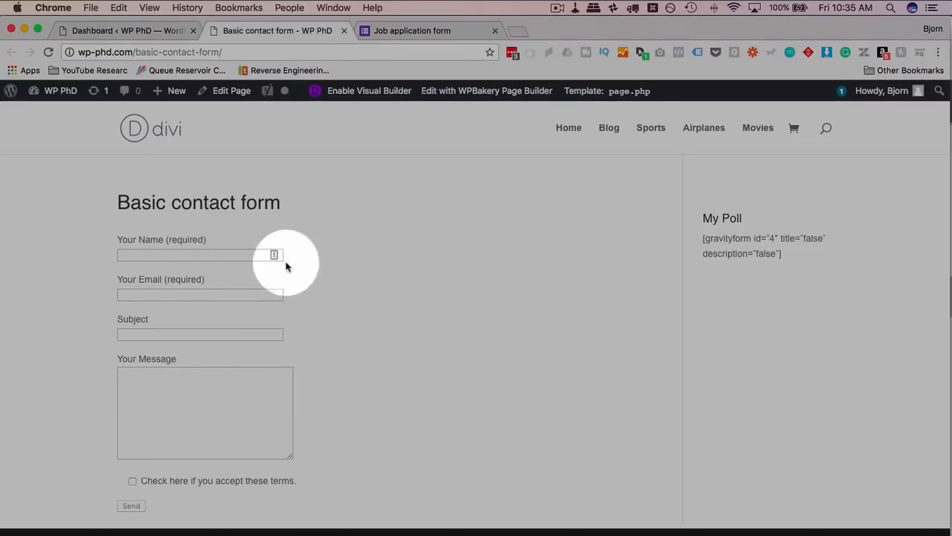
left_click(199, 254)
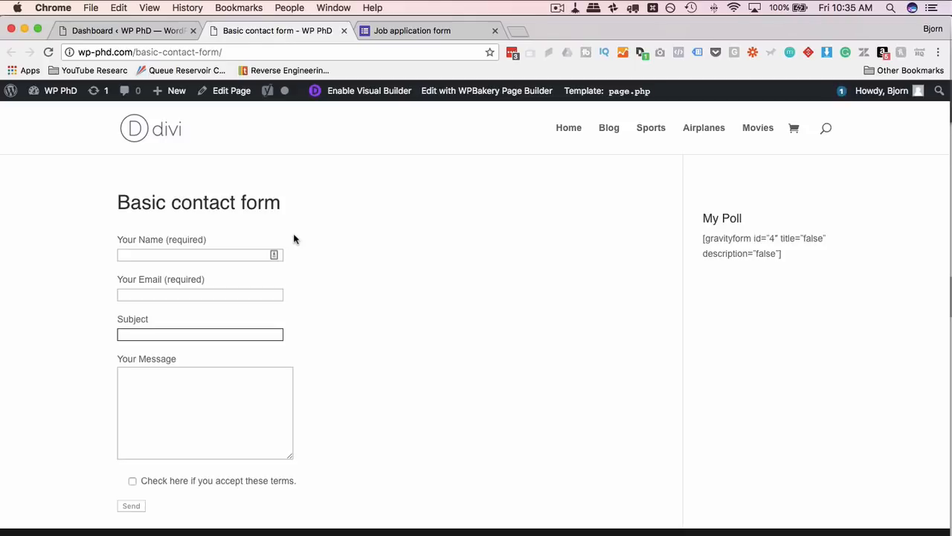
left_click(411, 31)
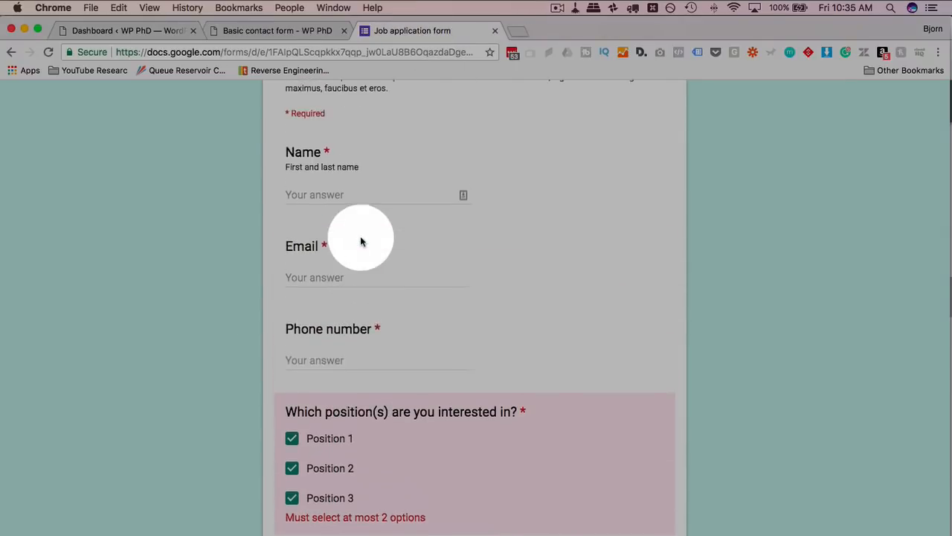
scroll("up", 3)
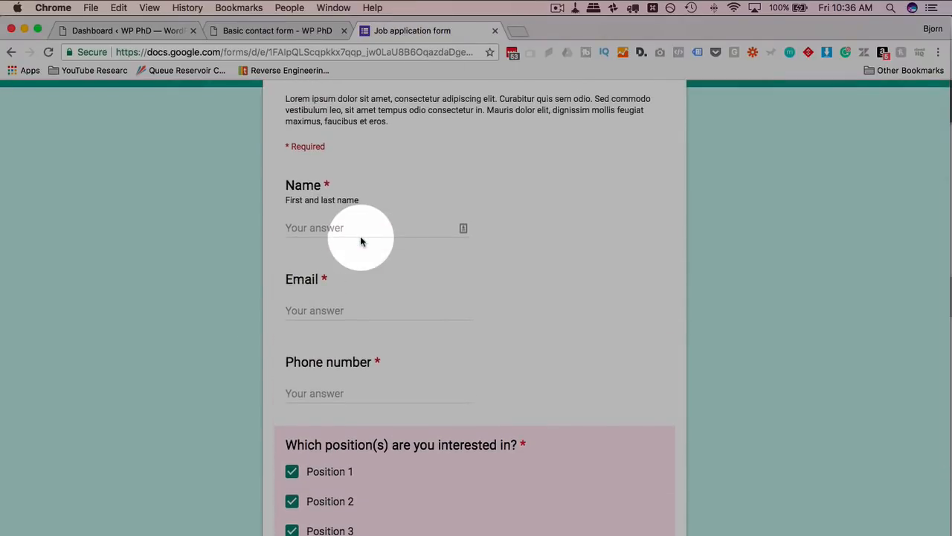
From the dashboard, search Add Plugins for 'contact form 7 material'
left_click(119, 31)
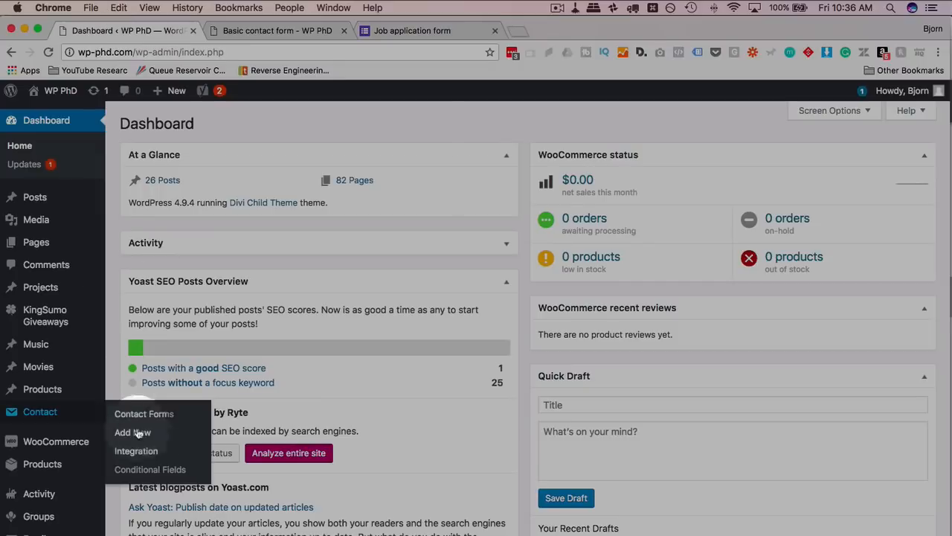
scroll("down", 3)
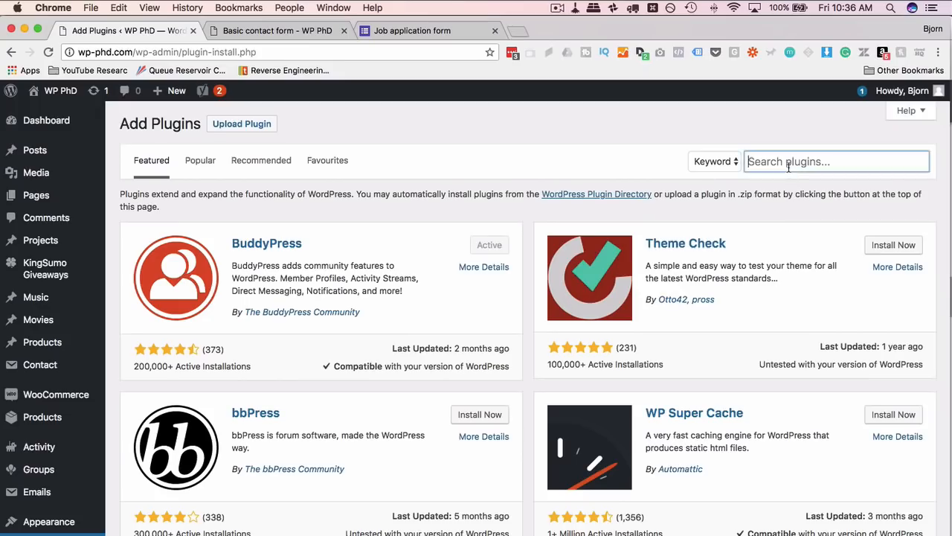
type("contact form")
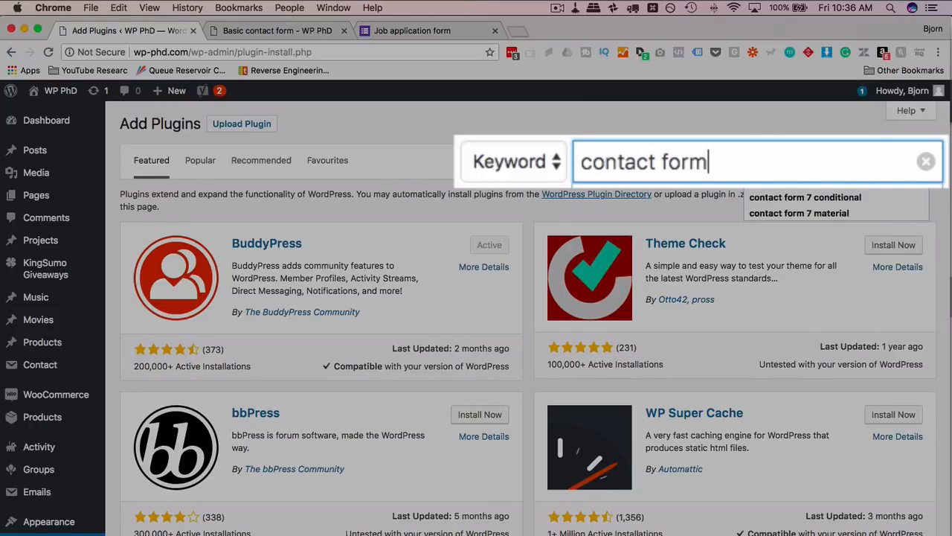
left_click(798, 212)
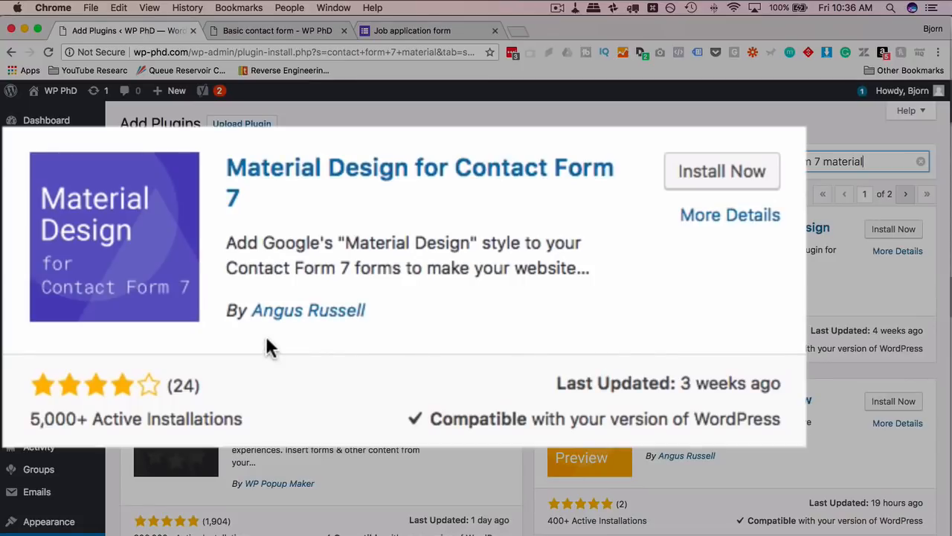
mouse_move(56, 438)
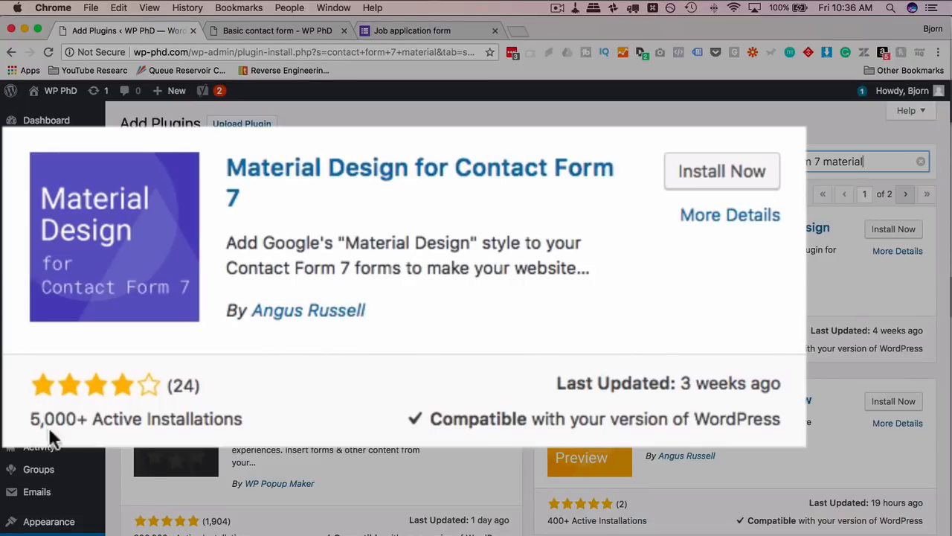
mouse_move(206, 390)
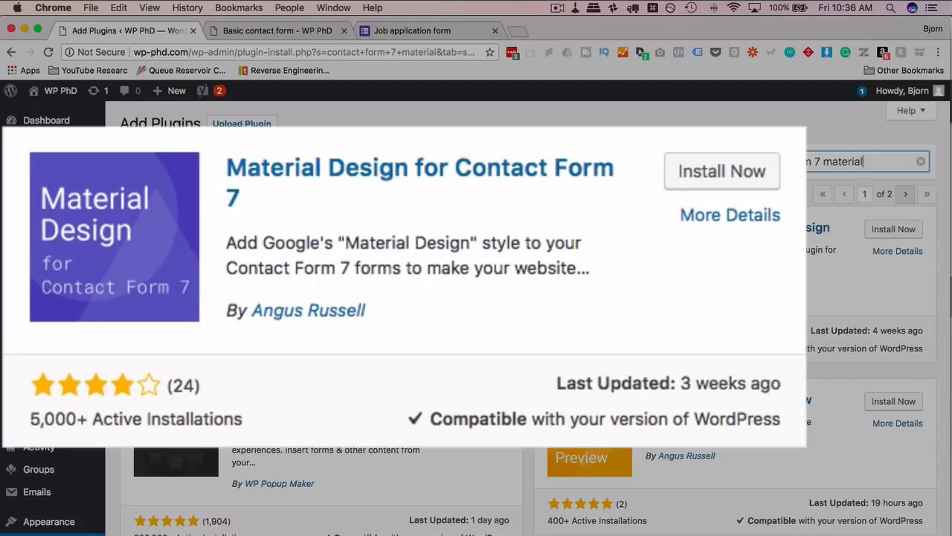
mouse_move(524, 323)
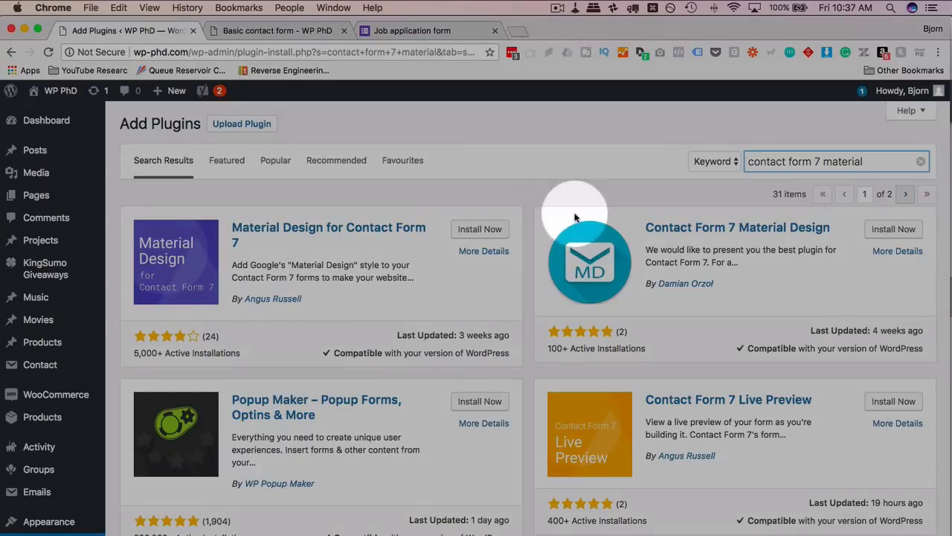
Install and activate the Material Design for Contact Form 7 plugin
left_click(479, 228)
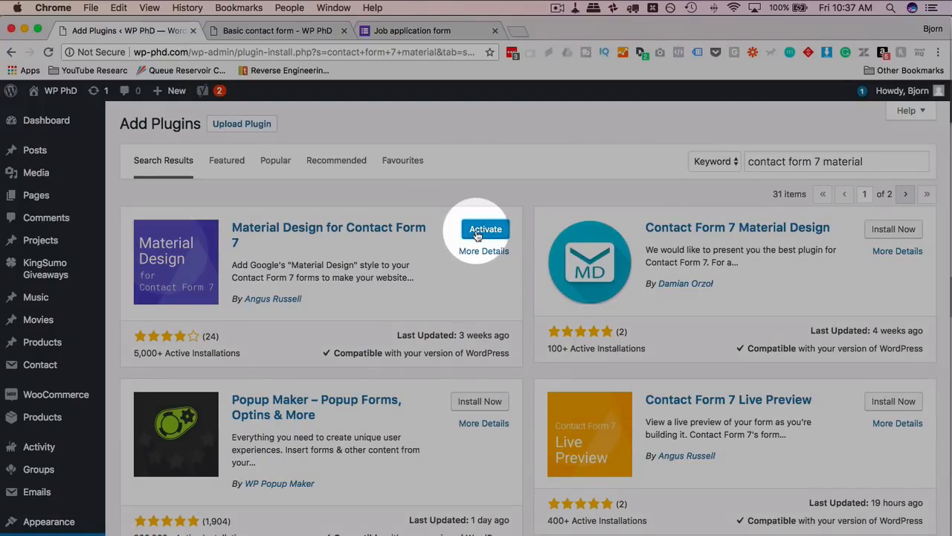
left_click(485, 229)
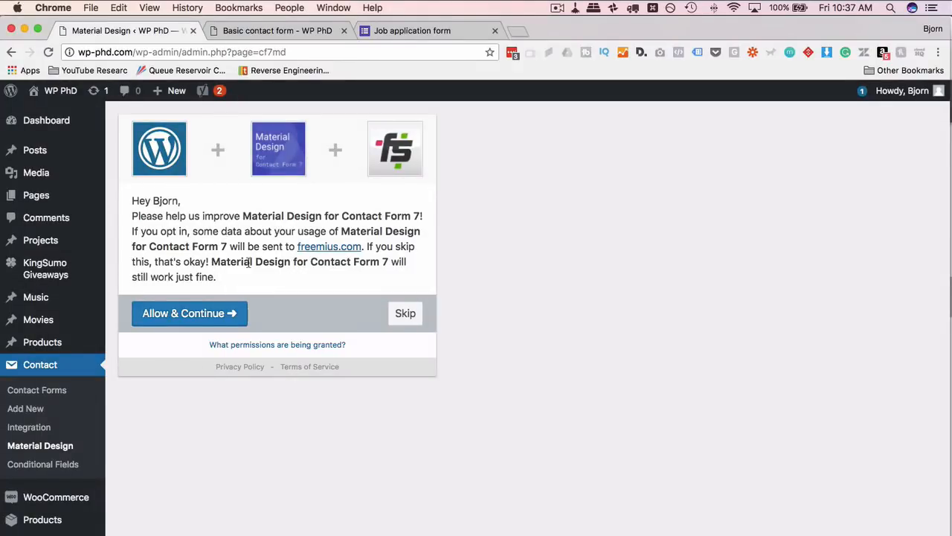
mouse_move(141, 333)
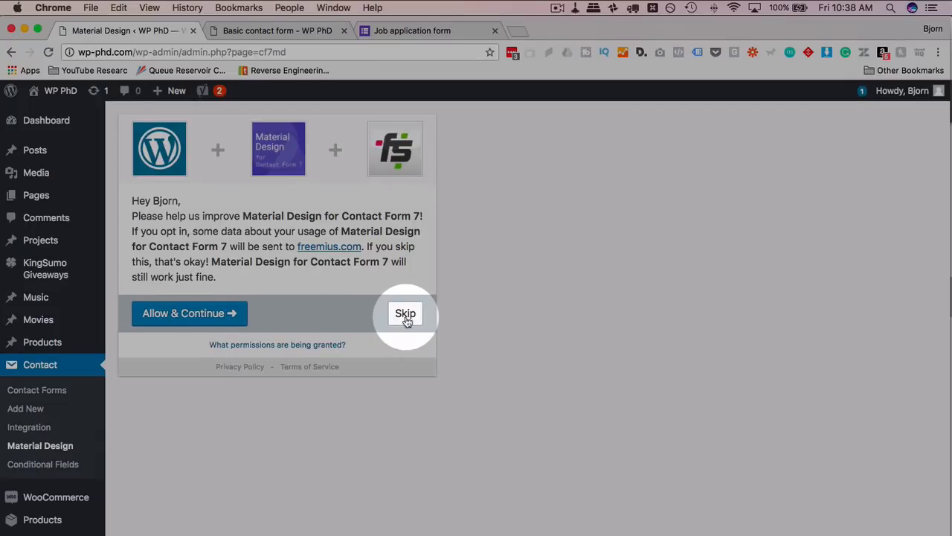
Skip the usage-data opt-in and scroll through the Quick Start welcome page
left_click(405, 312)
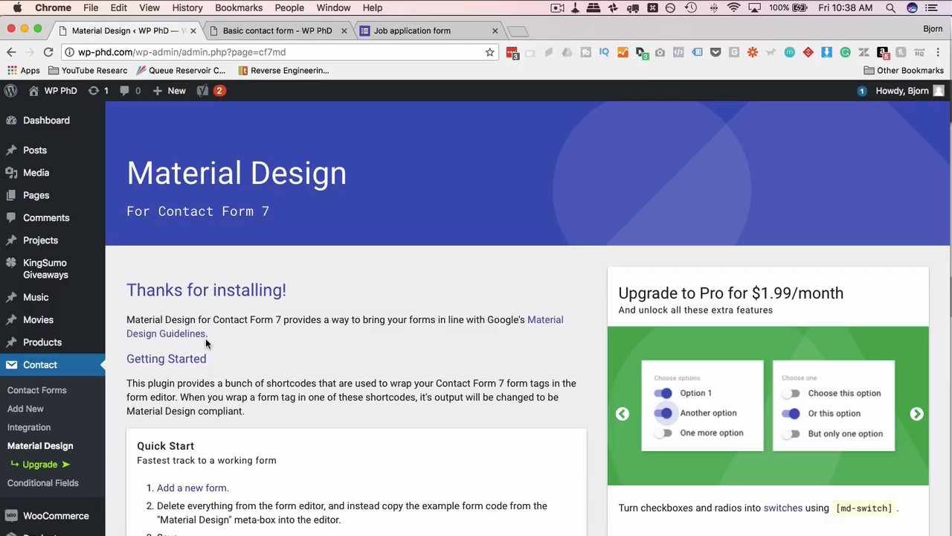
scroll("down", 3)
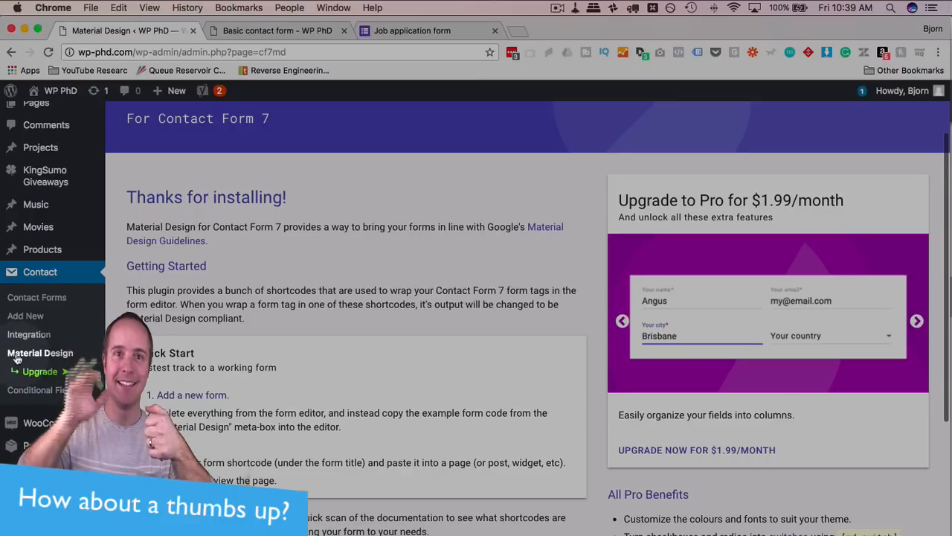
scroll("down", 3)
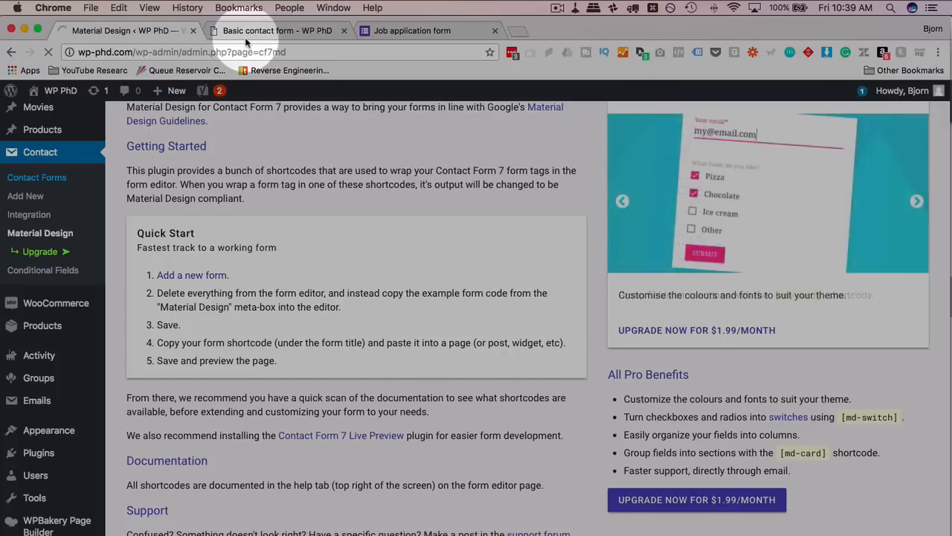
left_click(276, 30)
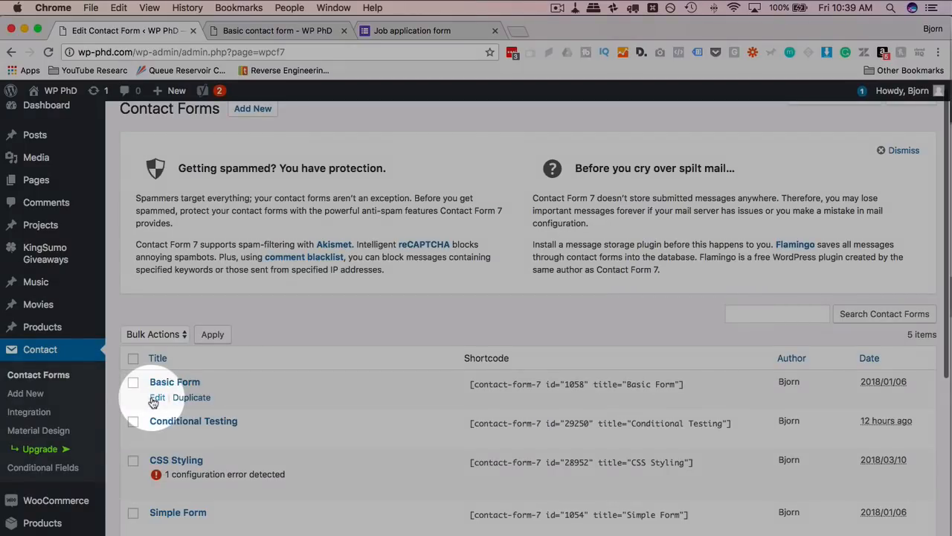
left_click(156, 396)
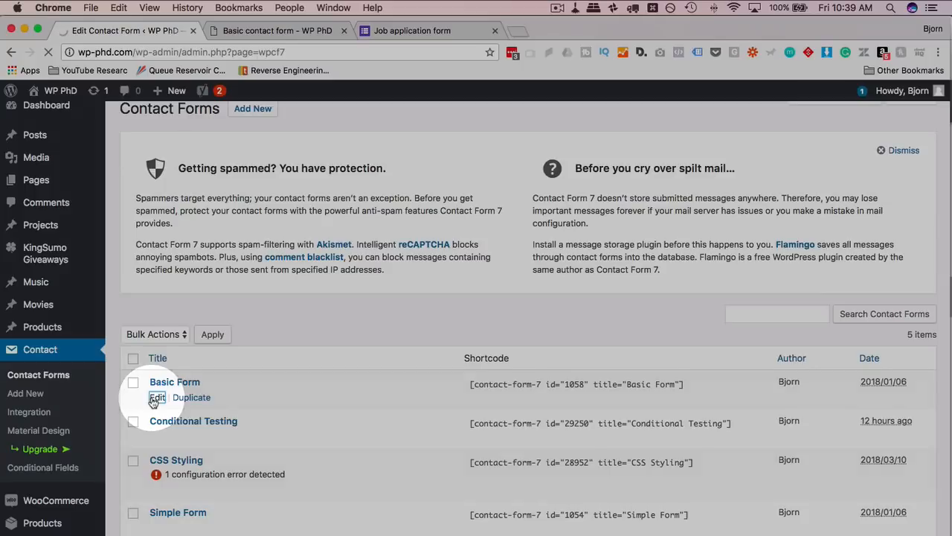
left_click(157, 397)
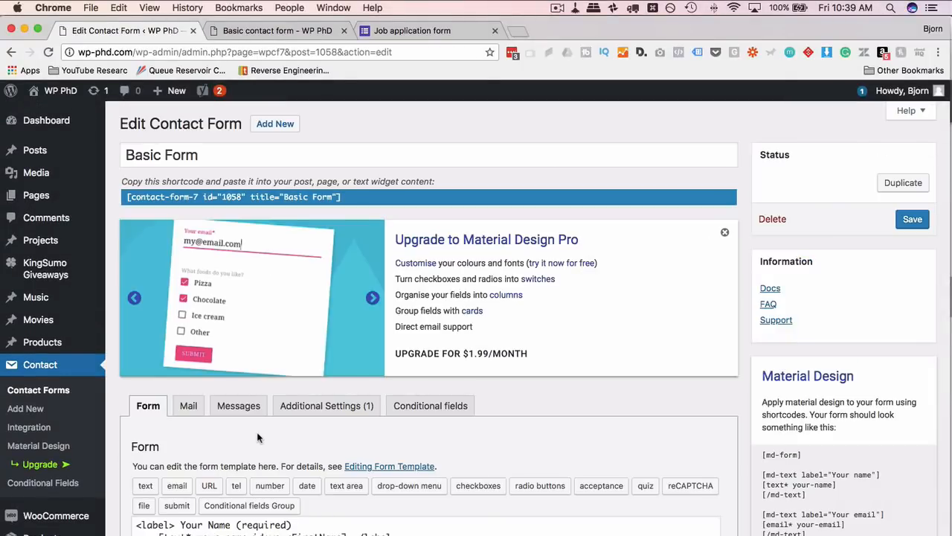
left_click(371, 297)
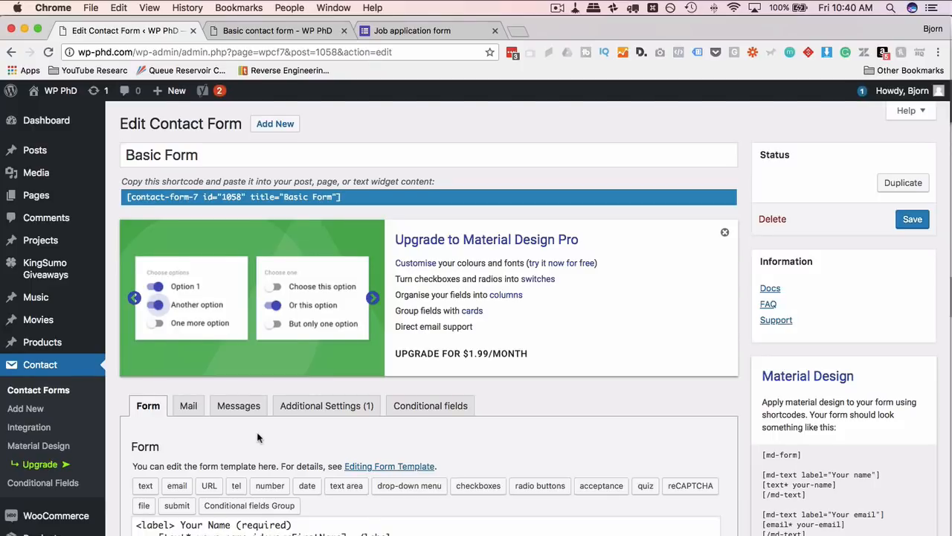
scroll("down", 3)
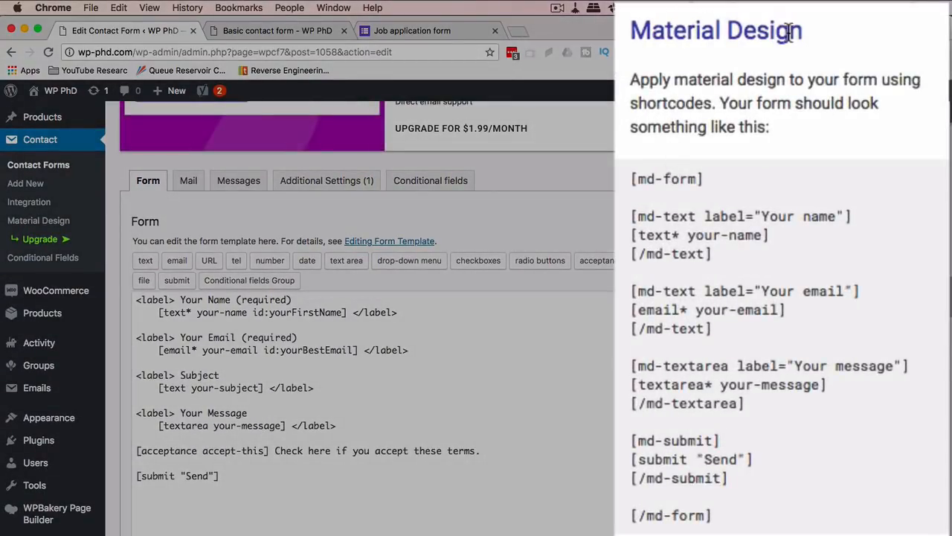
scroll("down", 3)
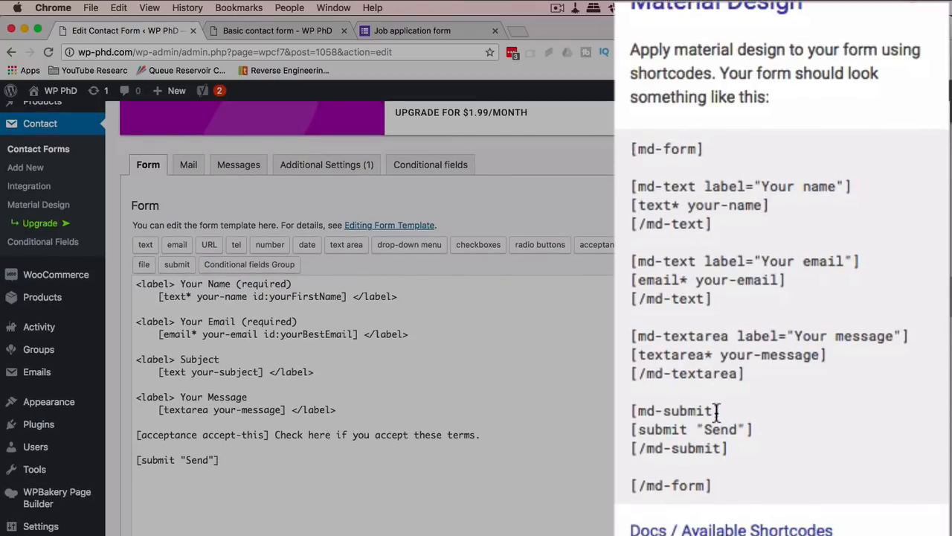
mouse_move(718, 480)
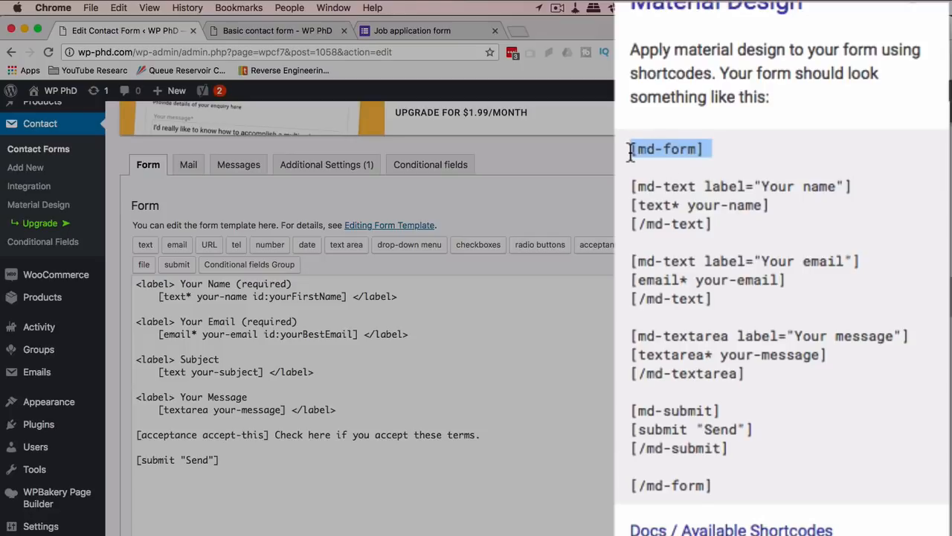
left_click(671, 485)
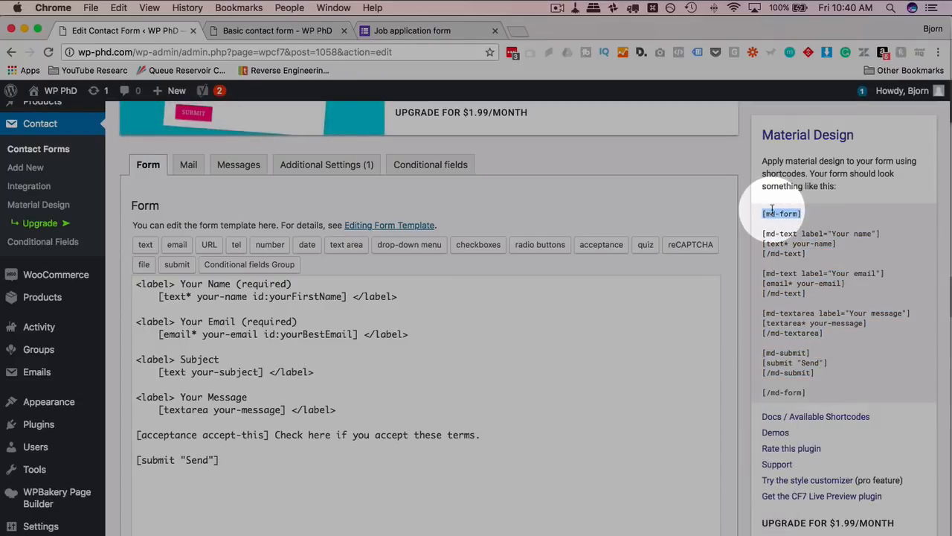
Paste [md-form]/[/md-form] around the template and wrap Your name in md-text tags
double_click(781, 214)
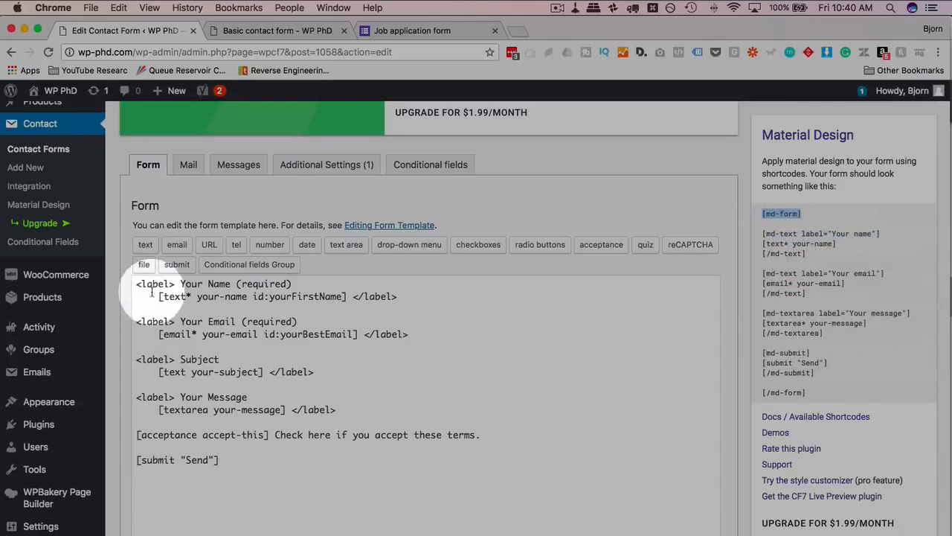
left_click(147, 283)
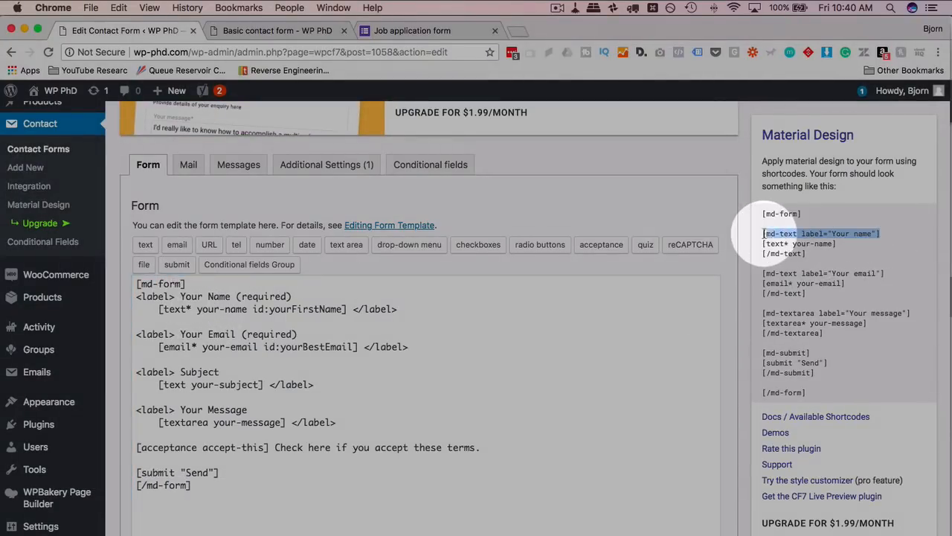
right_click(819, 233)
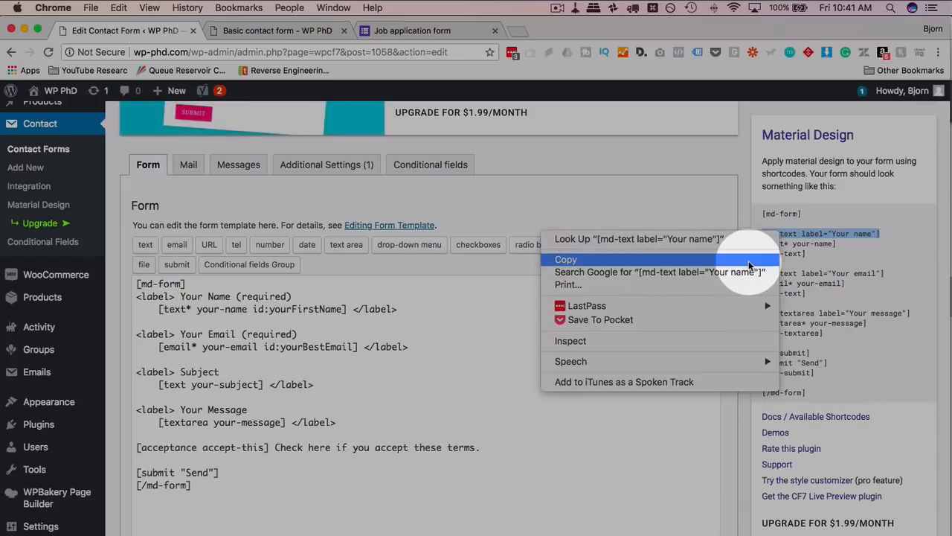
left_click(565, 259)
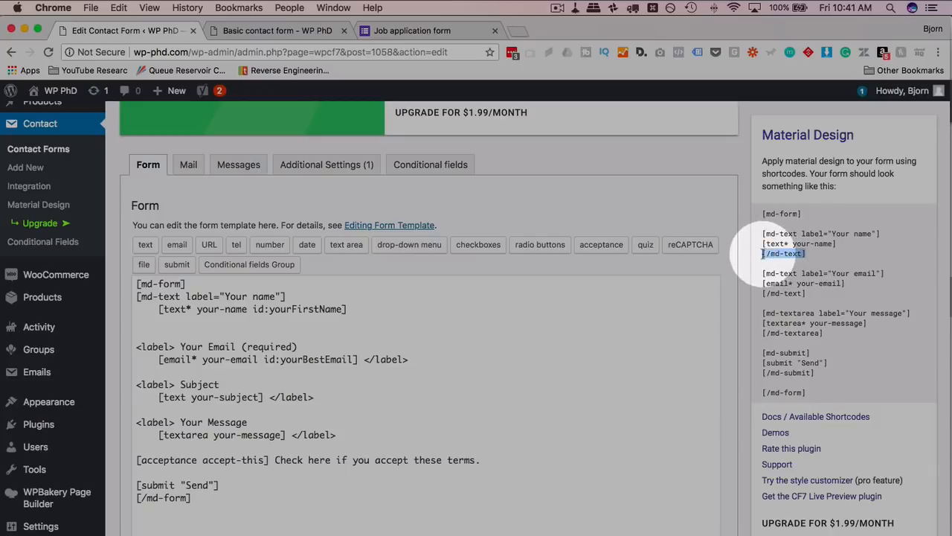
right_click(783, 253)
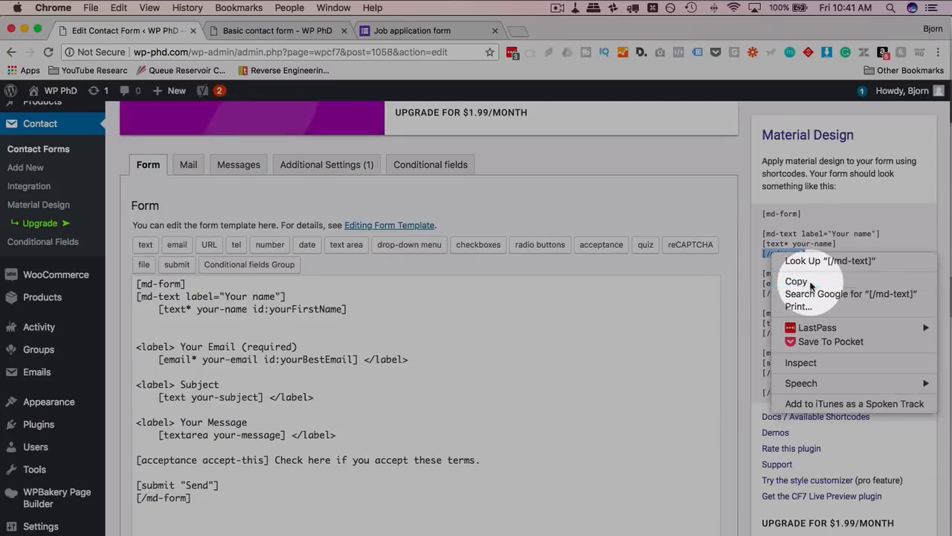
right_click(149, 320)
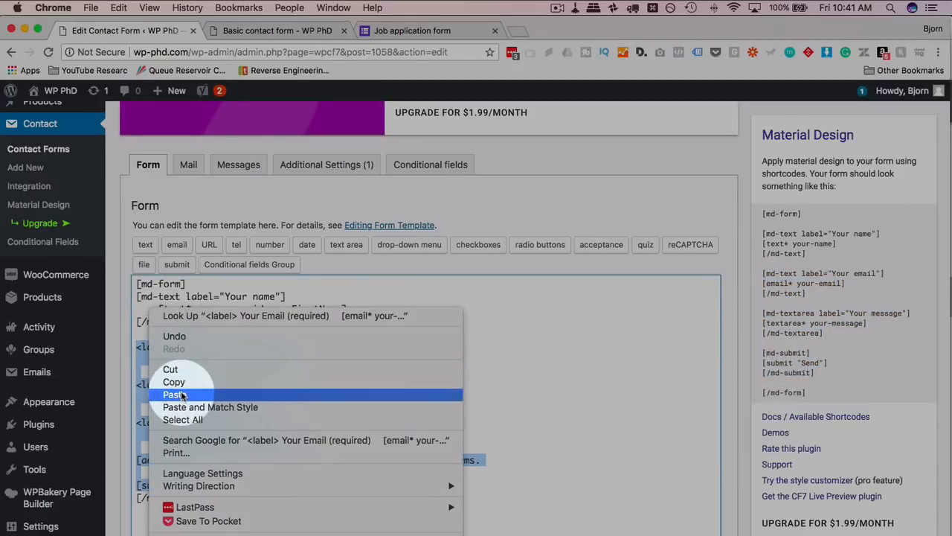
Paste sample Material shortcodes over the remaining fields, save, and view the live form
left_click(174, 394)
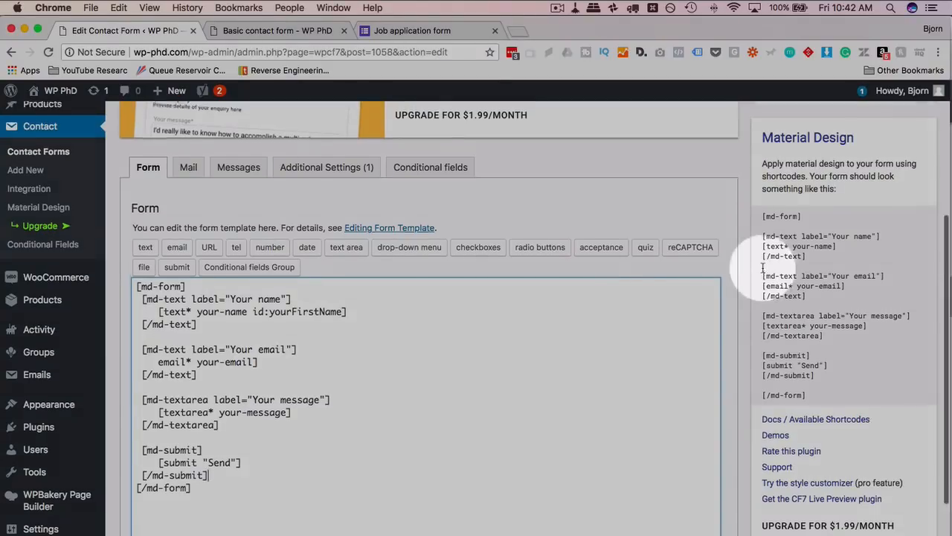
left_click(278, 30)
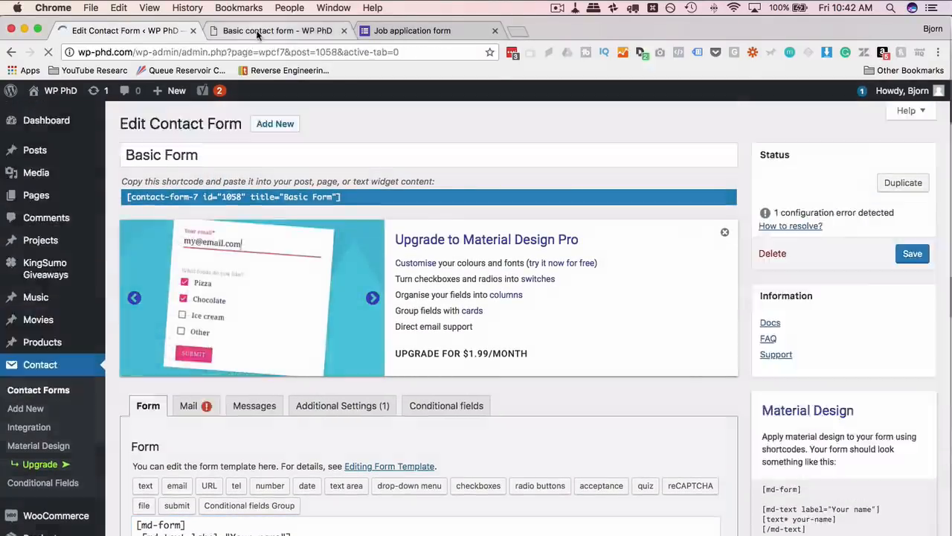
left_click(277, 31)
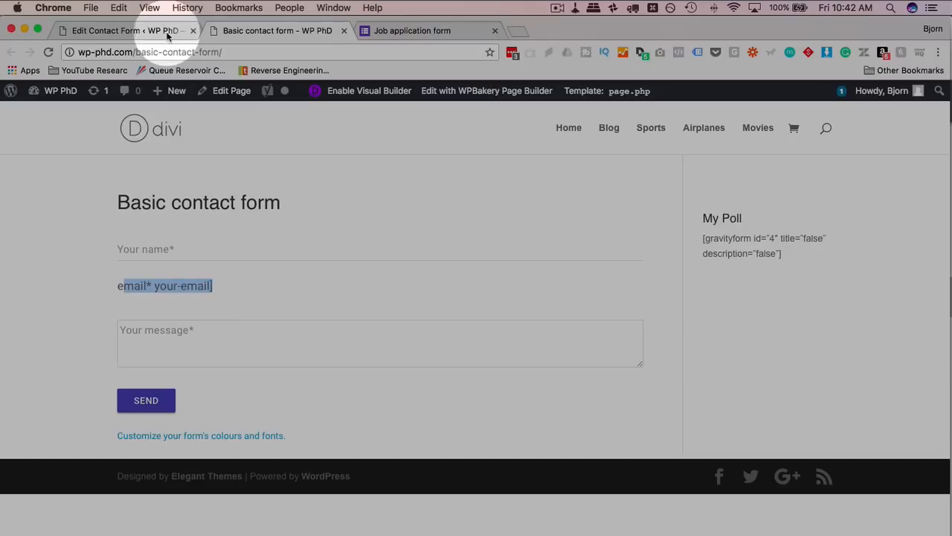
Correct the email tag to [email* your-email], save, and return to the live form
left_click(123, 31)
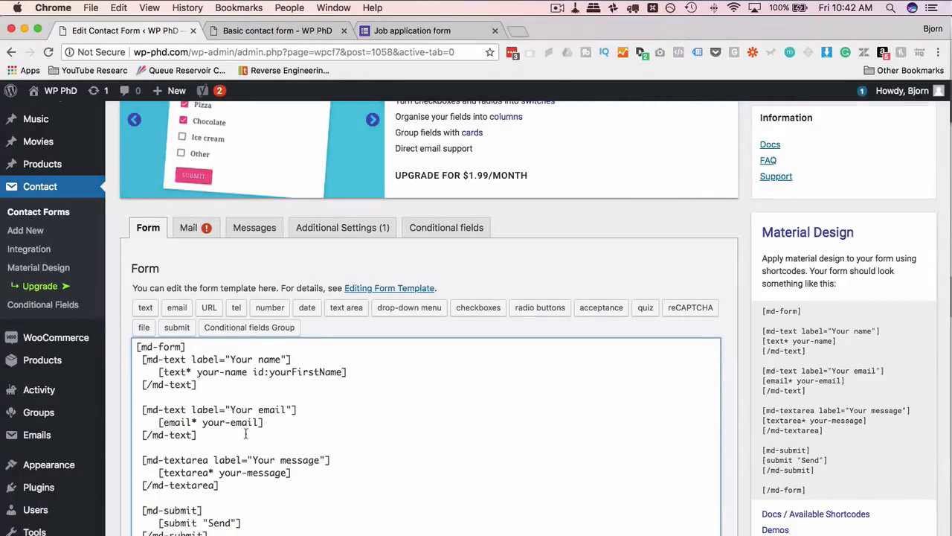
scroll("down", 3)
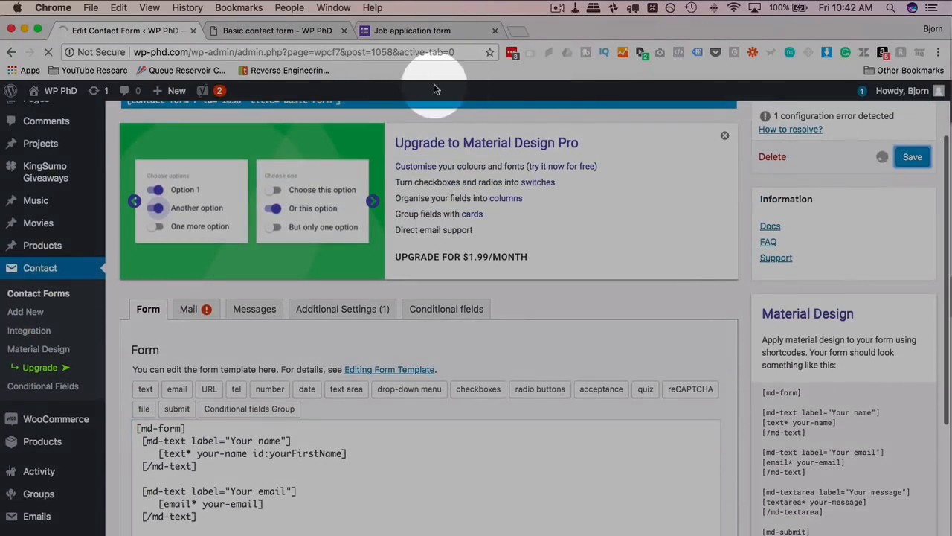
left_click(277, 31)
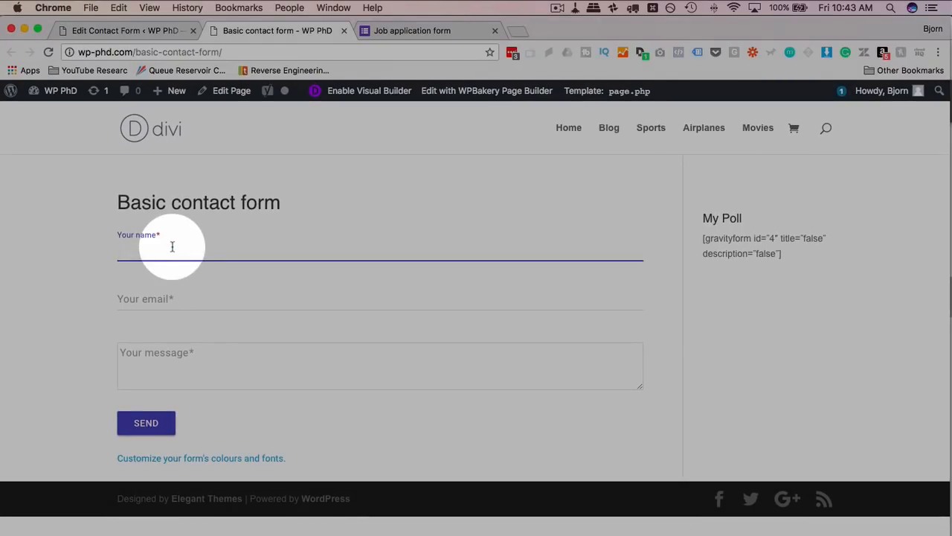
Test the Material styling by clicking into the live form's name and message fields
left_click(174, 249)
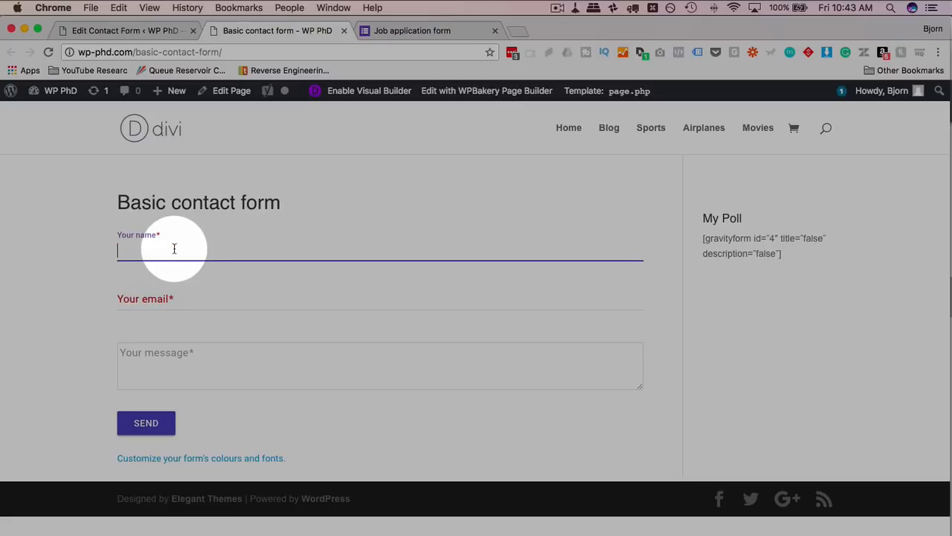
left_click(174, 249)
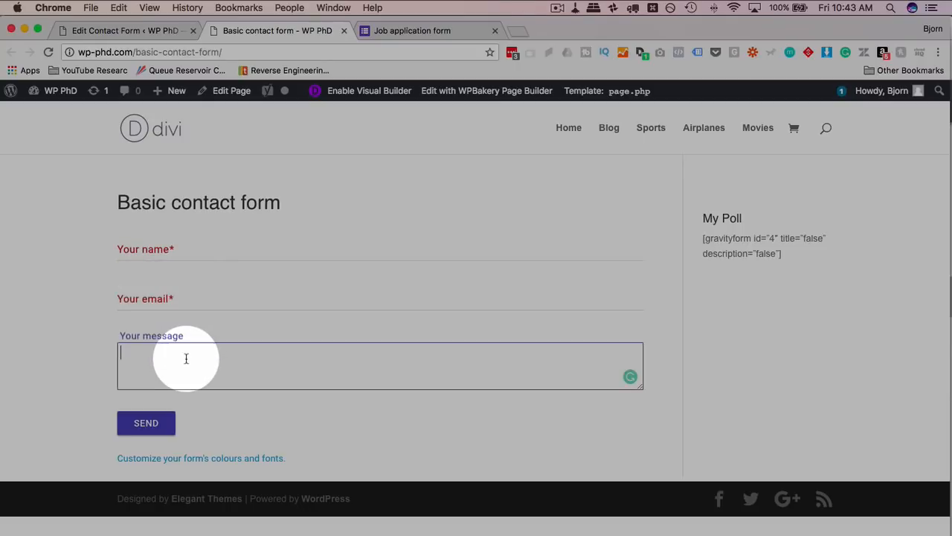
mouse_move(151, 356)
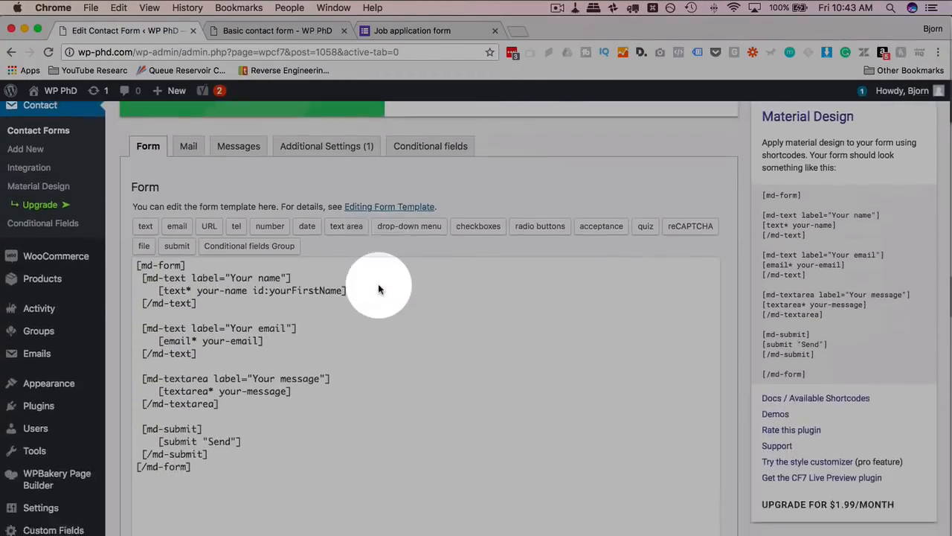
scroll("down", 3)
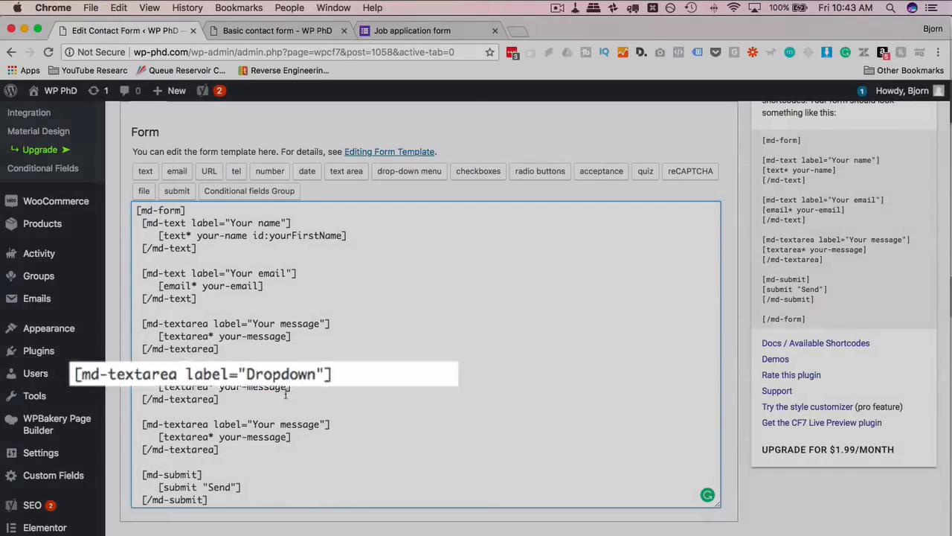
Label the copied md-textarea blocks Dropdown and Checkbox and open the drop-down generator
type("Checkbox")
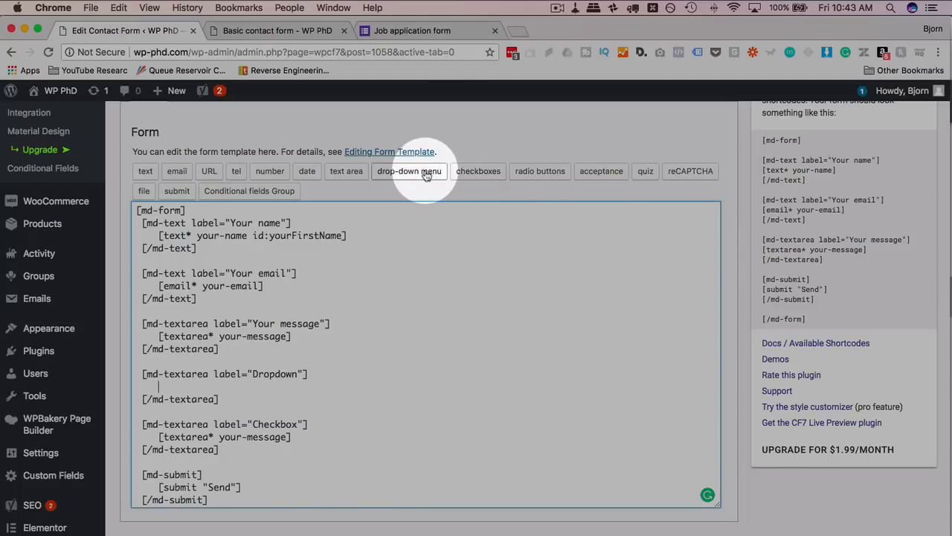
left_click(410, 170)
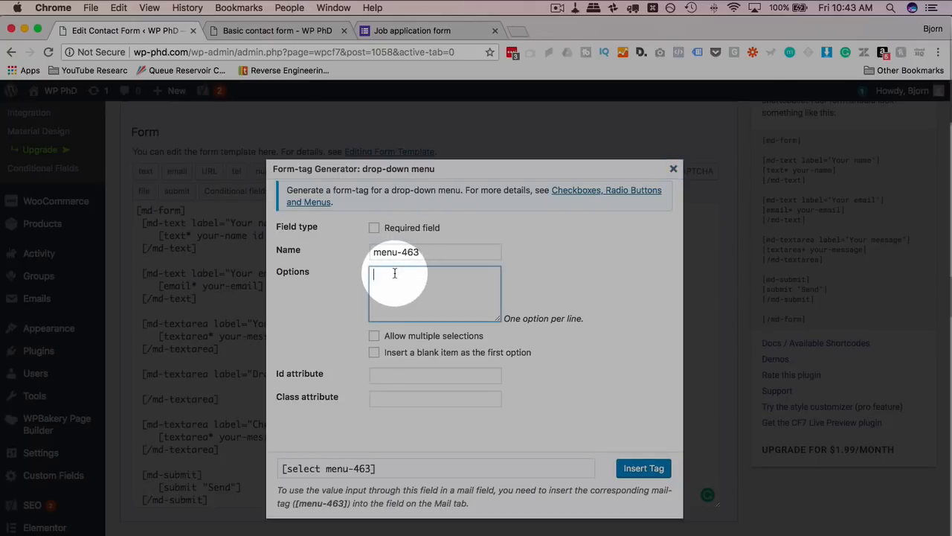
Insert a select tag with options 1, 2 and 3 into the Dropdown wrapper
type("1")
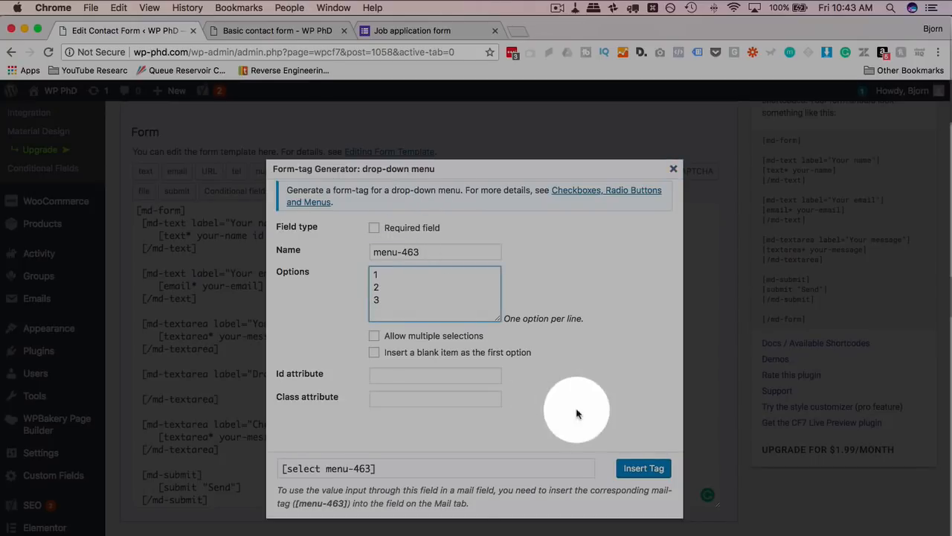
left_click(643, 468)
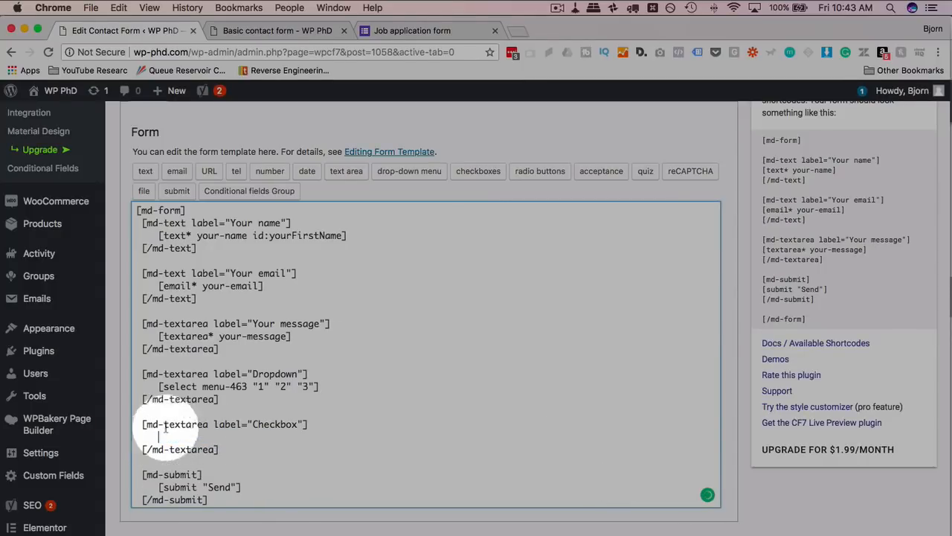
left_click(478, 171)
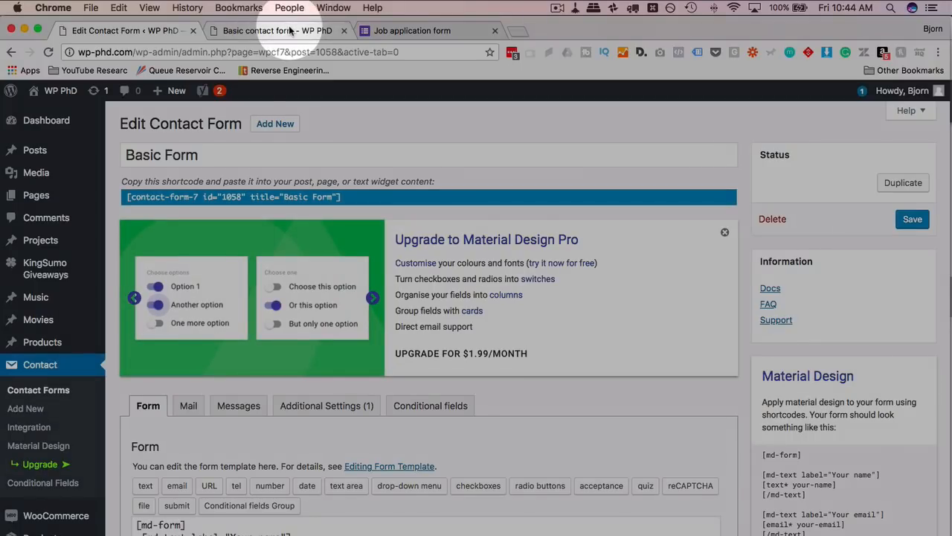
View the live Basic contact form's dropdown (option 3) and checkboxes a, b, c
left_click(278, 31)
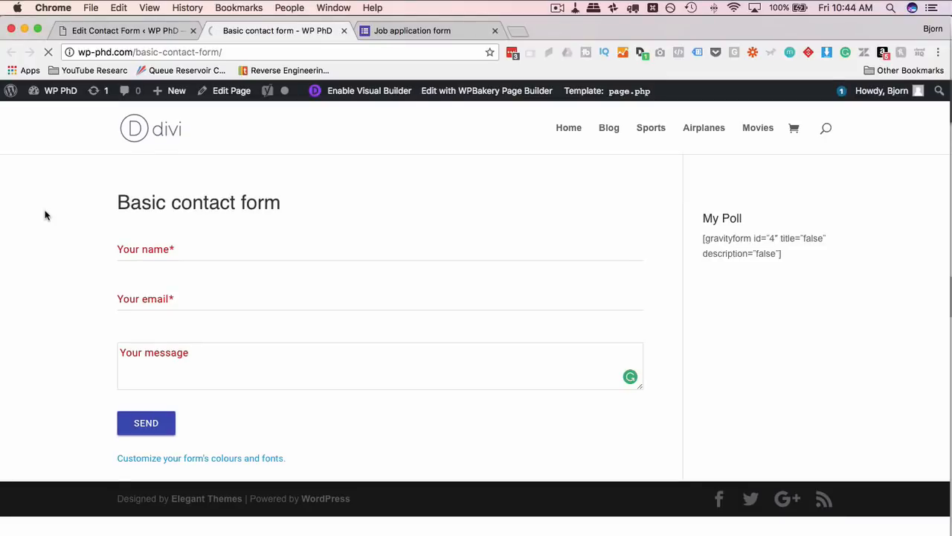
mouse_move(91, 240)
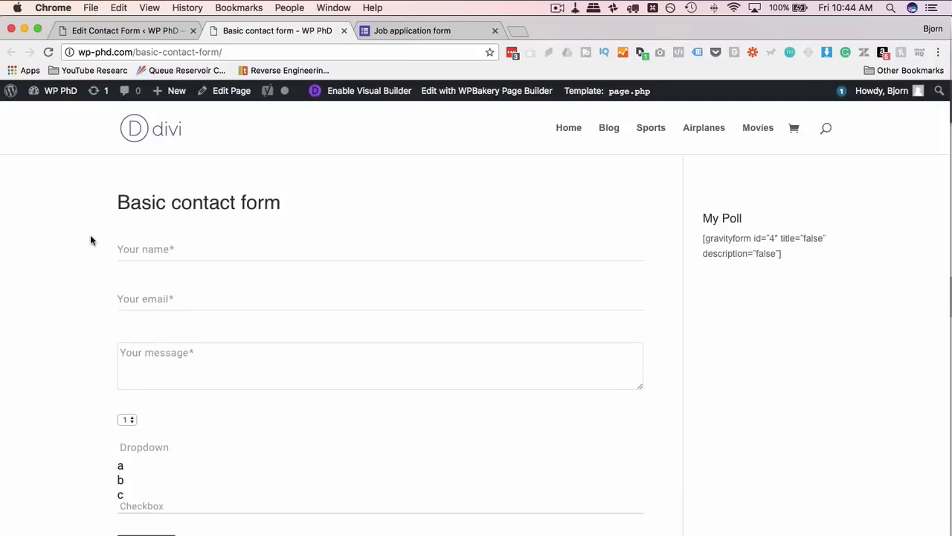
scroll("down", 3)
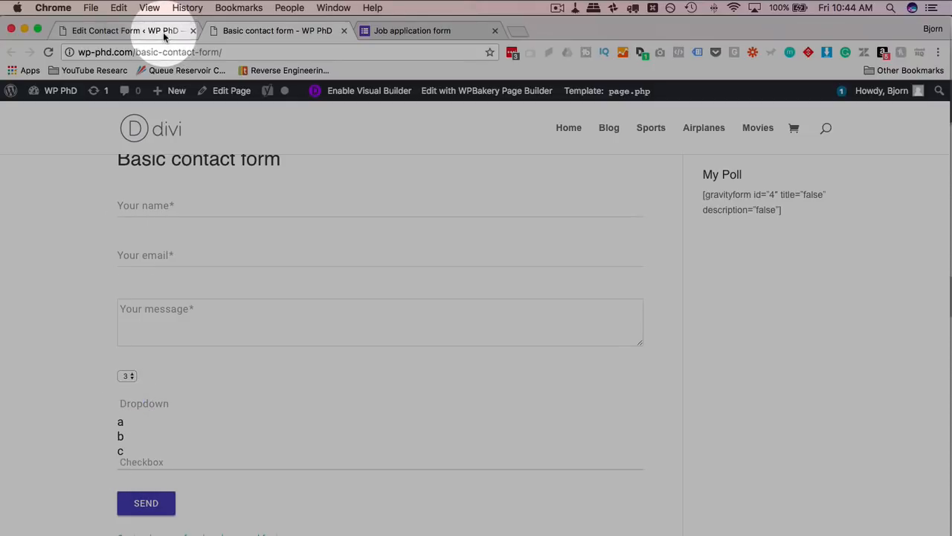
Back in the form editor, select the Dropdown wrapper's md-textarea name and open Available Shortcodes
left_click(123, 31)
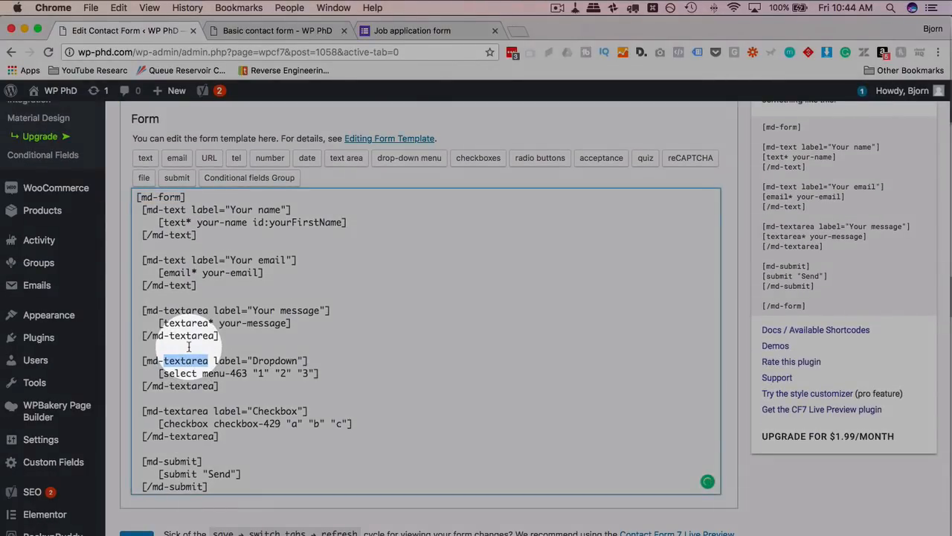
double_click(186, 360)
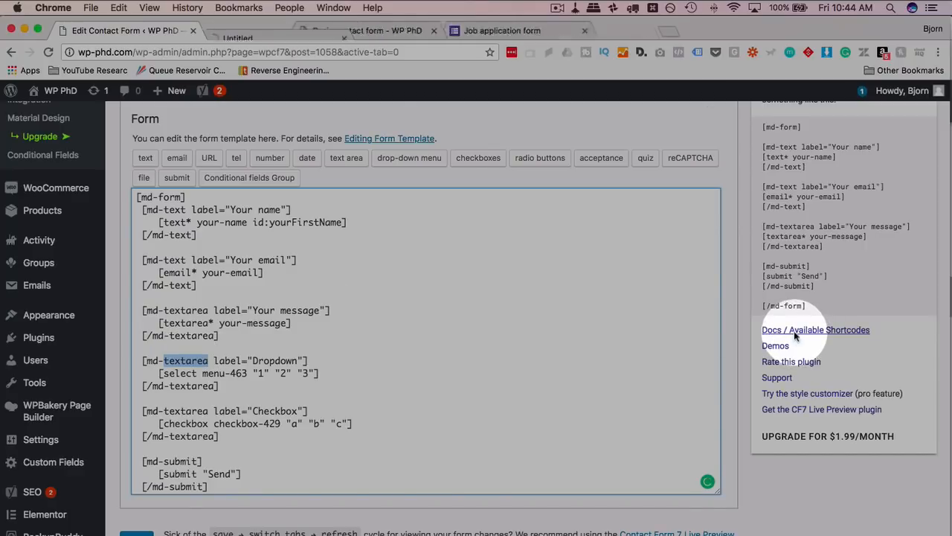
left_click(815, 329)
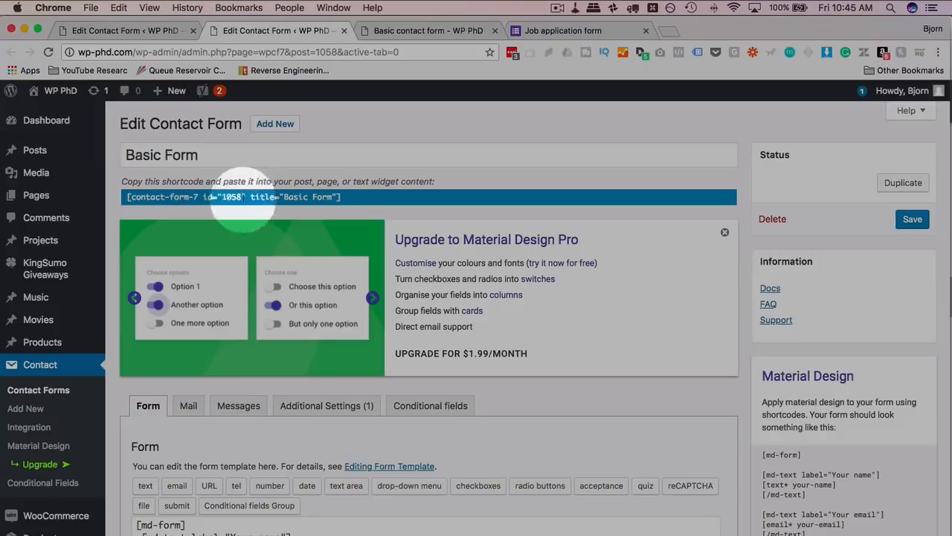
Change the Dropdown and Checkbox wrappers to md-select and md-checkbox and save the form
scroll("down", 3)
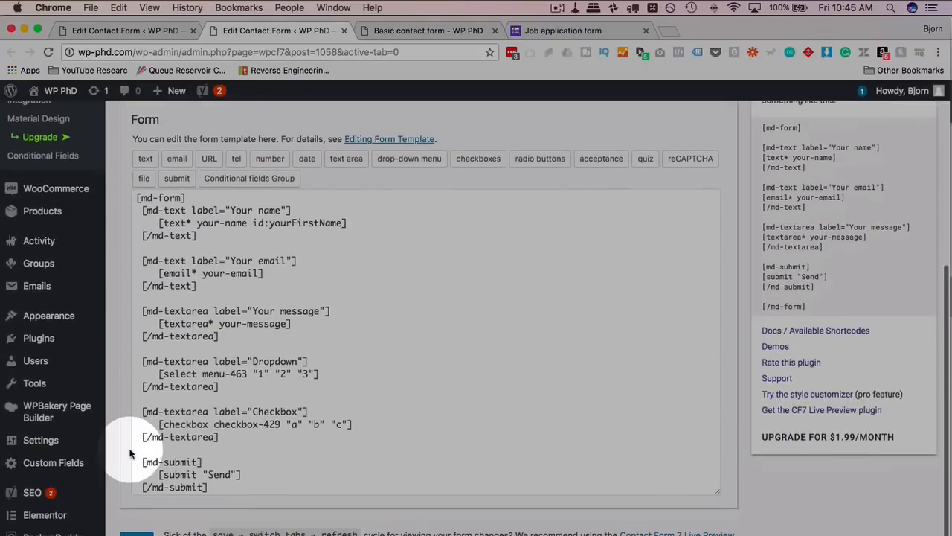
double_click(184, 361)
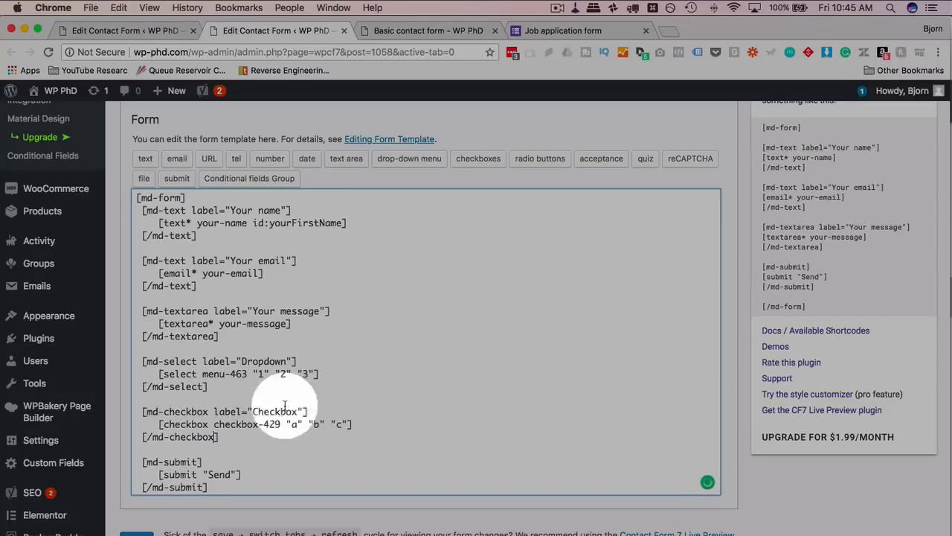
left_click(912, 219)
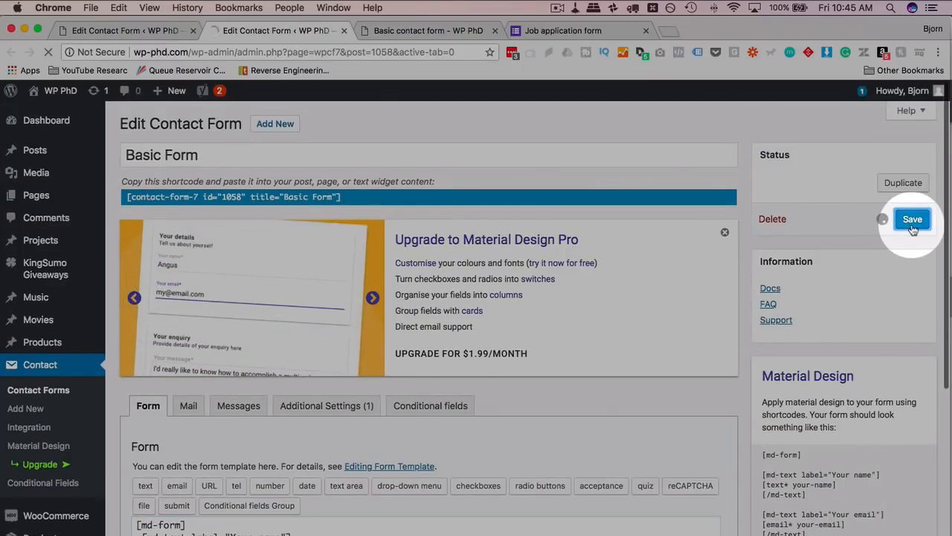
mouse_move(725, 169)
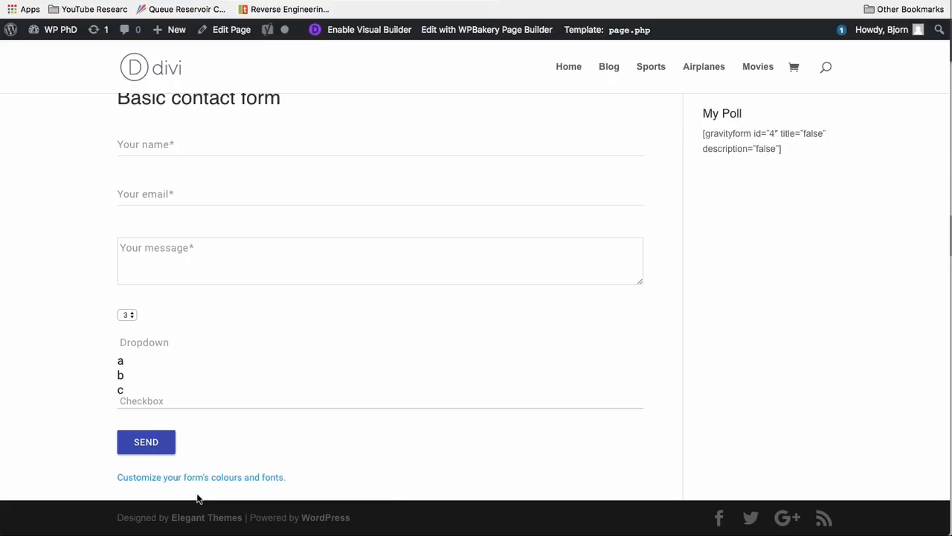
mouse_move(196, 482)
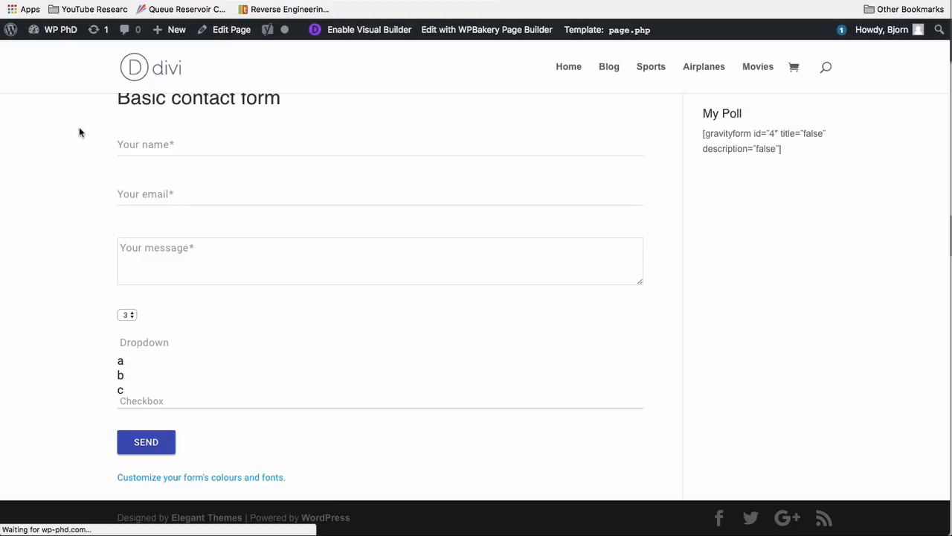
mouse_move(82, 140)
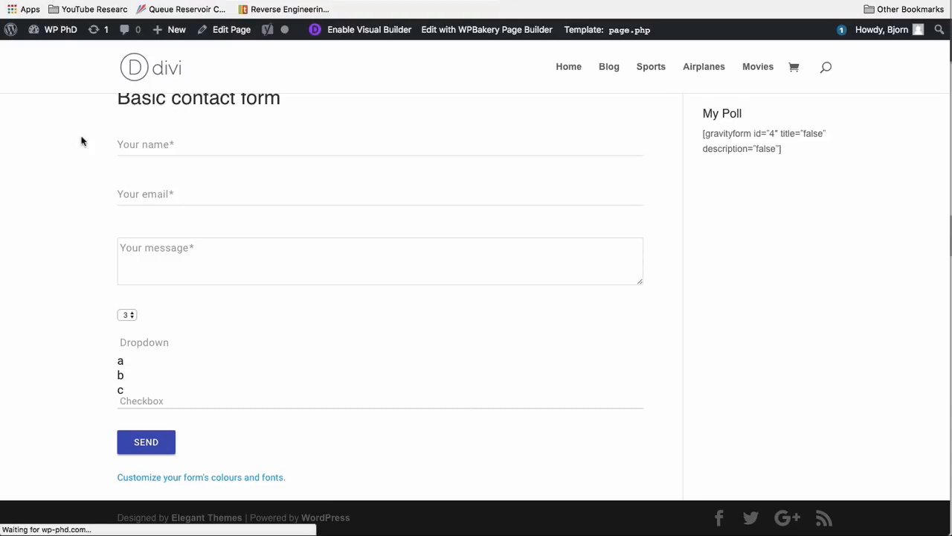
Choose 3 in the Material dropdown and test checkboxes a, b and c, leaving only a ticked
left_click(127, 314)
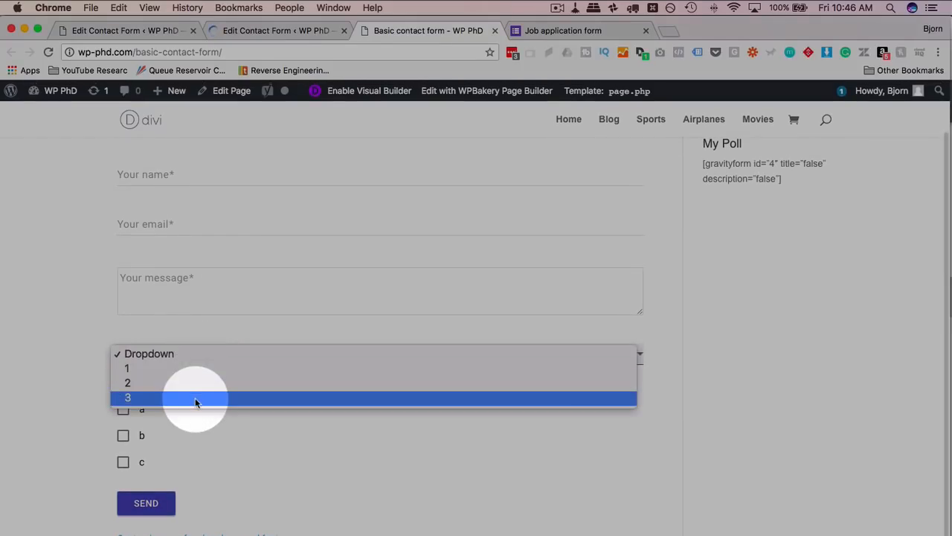
left_click(128, 397)
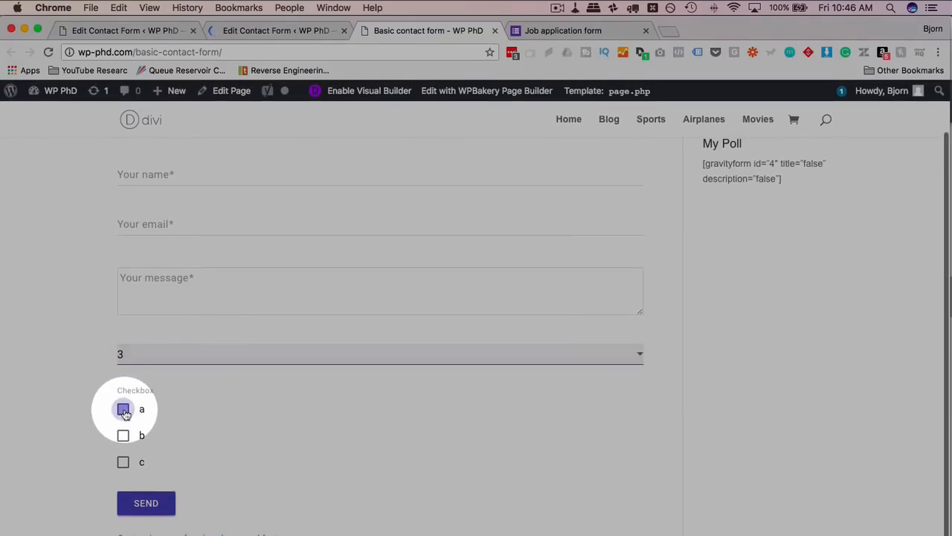
left_click(123, 461)
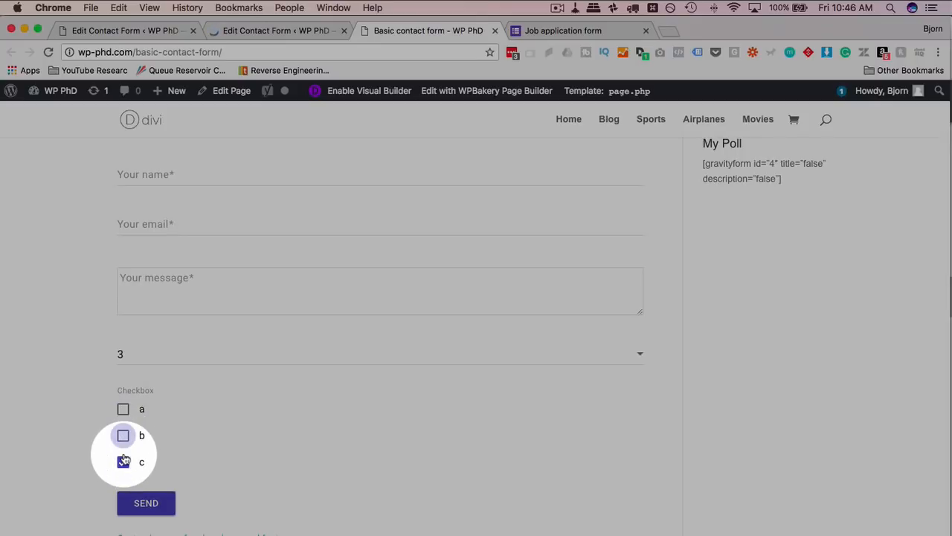
left_click(123, 408)
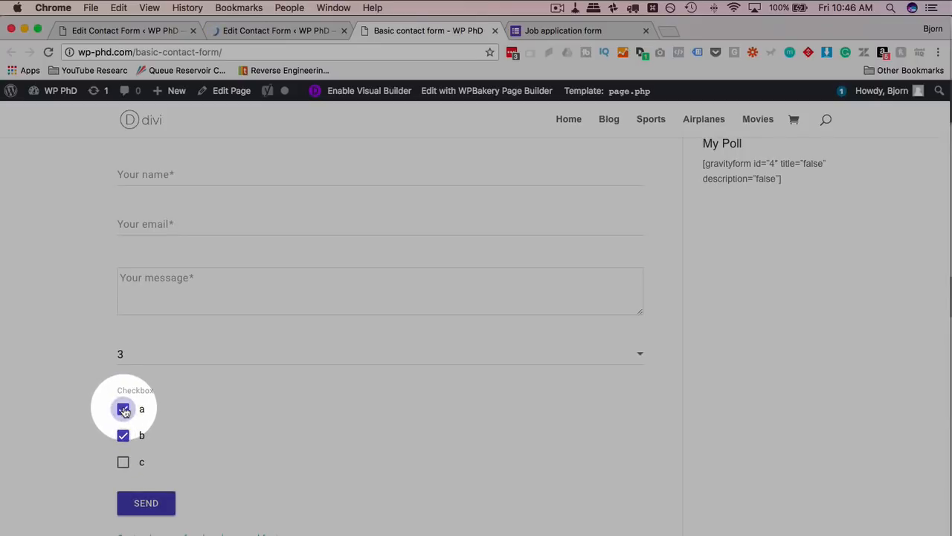
left_click(123, 435)
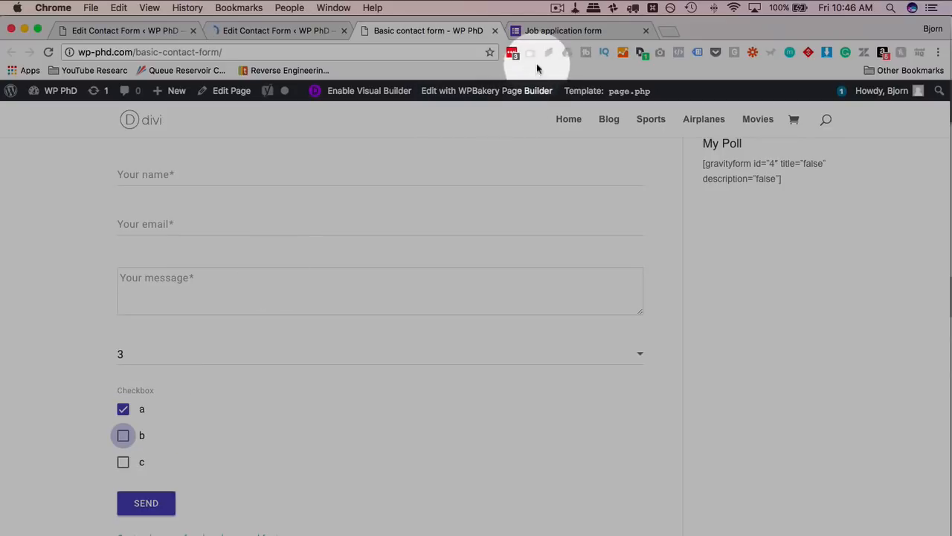
In the Google job application form, tick Position 2 alongside Position 1
left_click(563, 31)
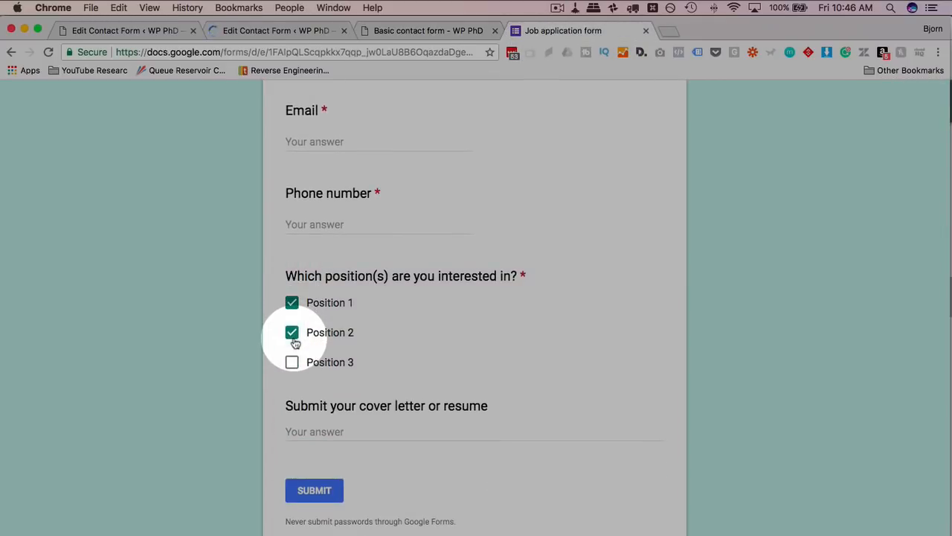
left_click(291, 361)
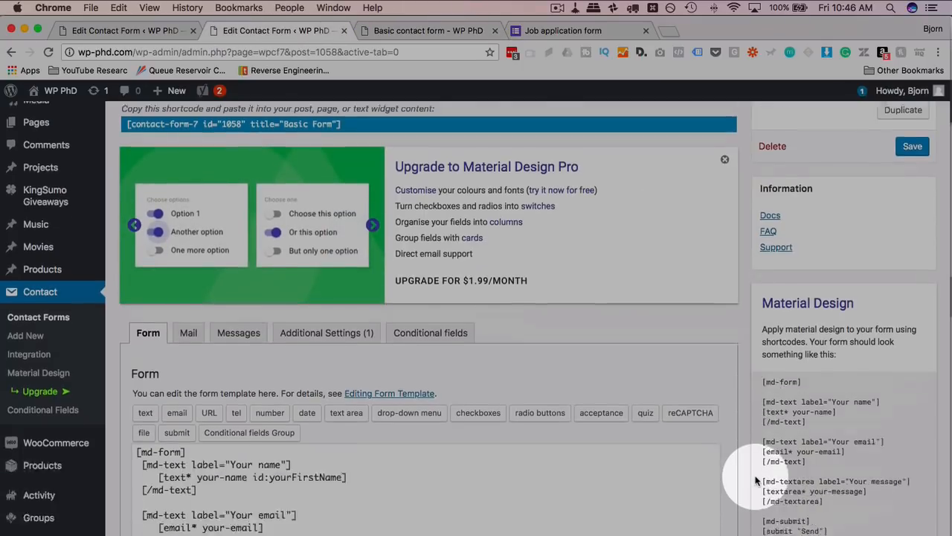
Scroll the Material shortcode docs past md-checkbox and select the md-radio entry
scroll("down", 3)
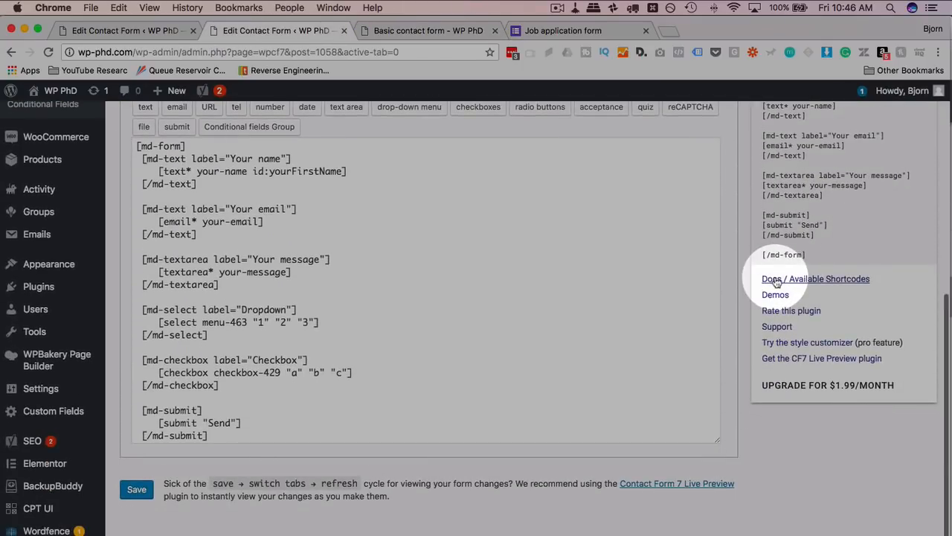
left_click(815, 278)
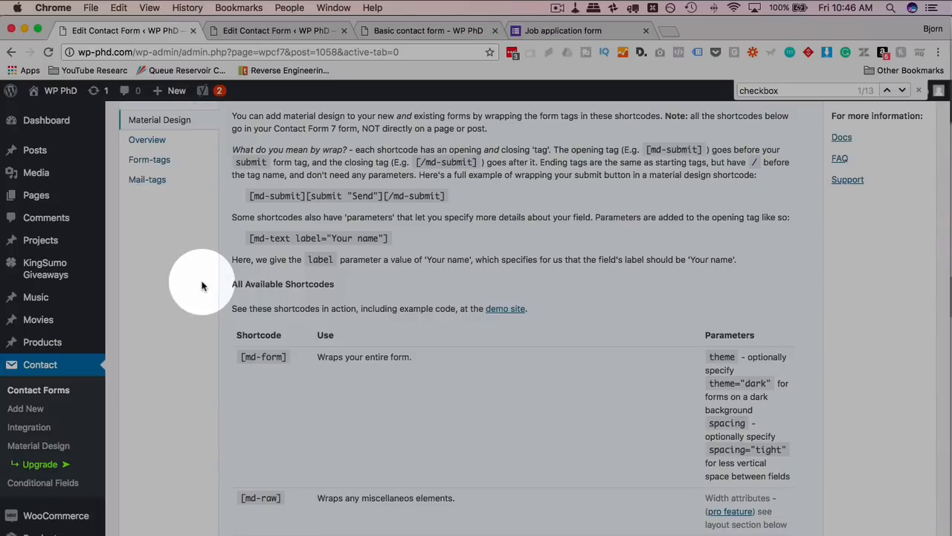
scroll("down", 3)
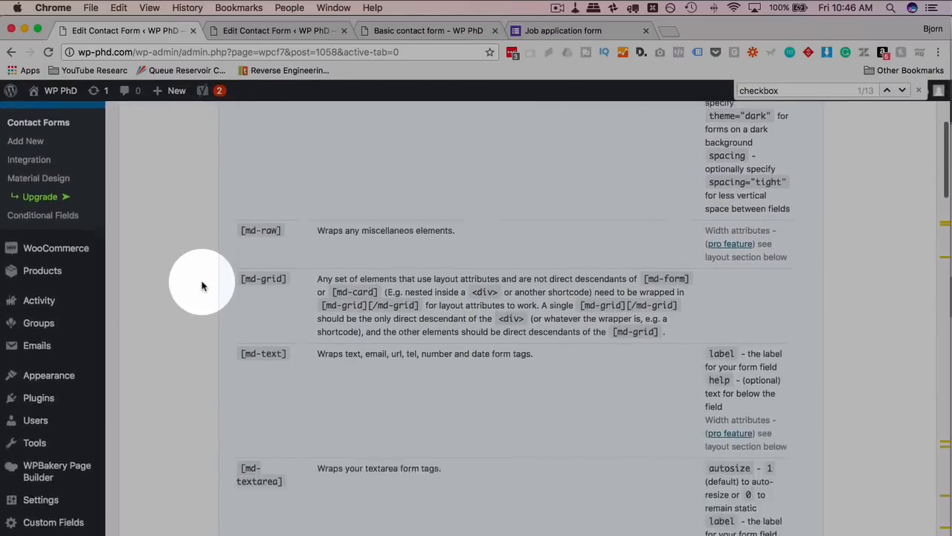
scroll("down", 3)
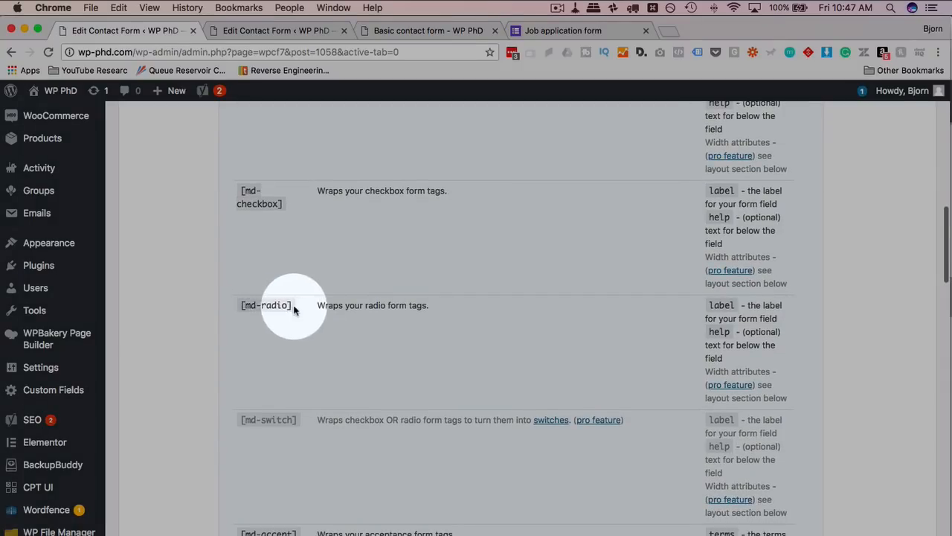
double_click(265, 305)
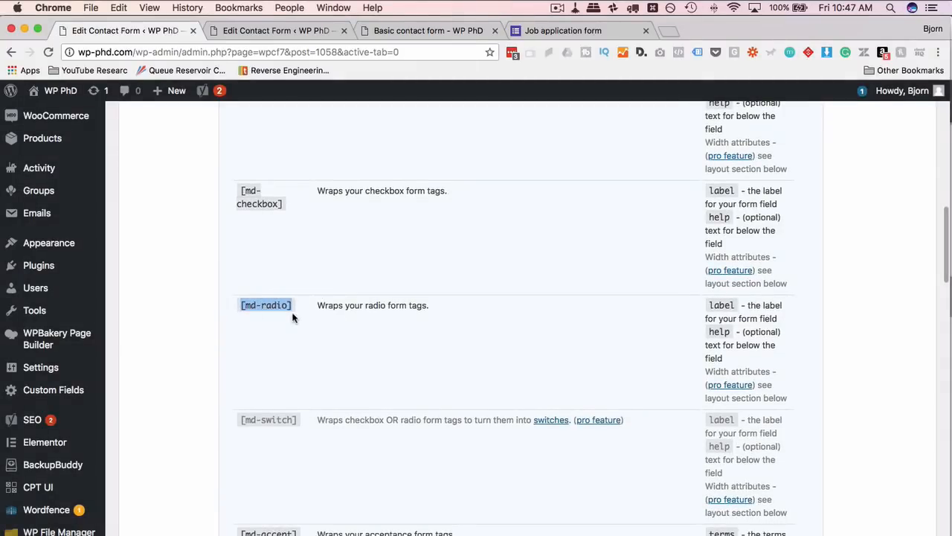